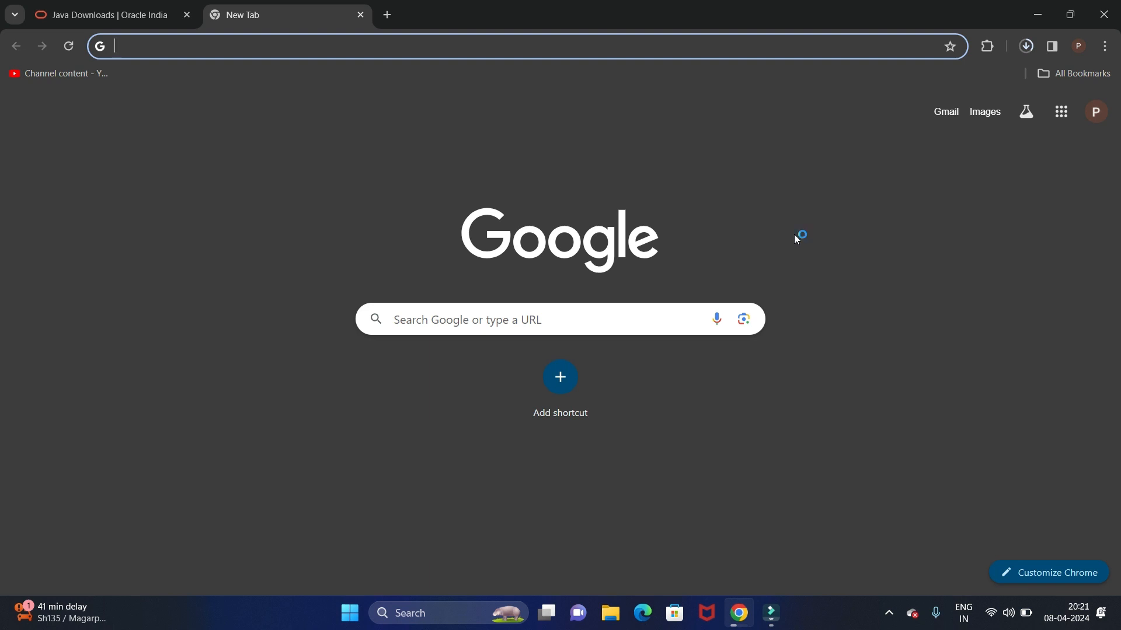
mouse_move(796, 239)
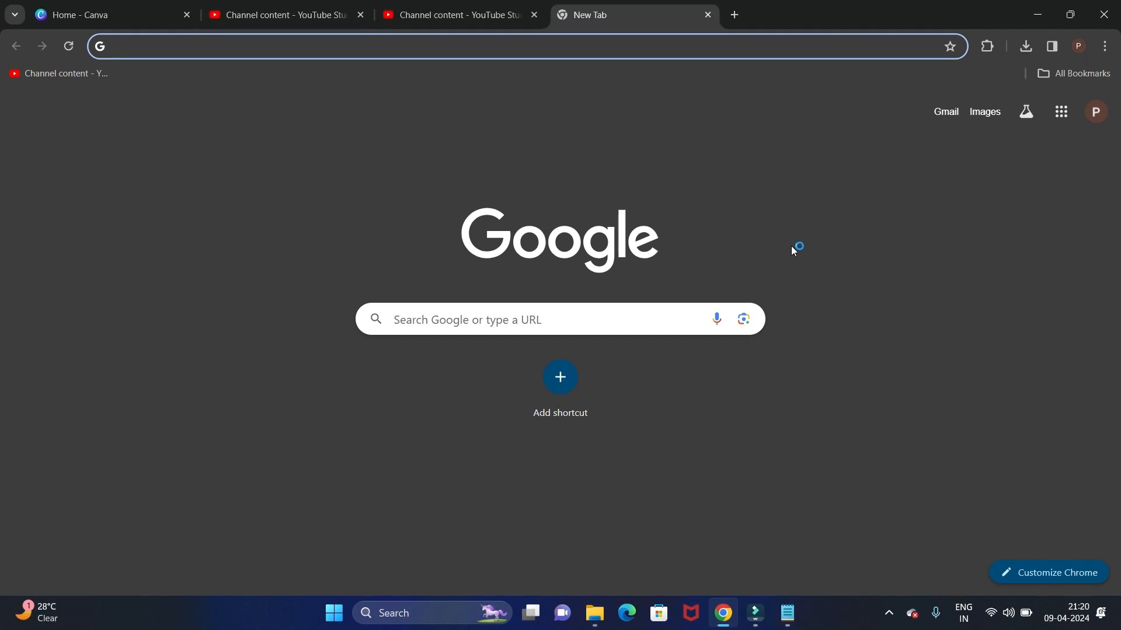
Step: Search Google for 'java jdk' and scroll to the Oracle Java Downloads result
text(java jdk 22)
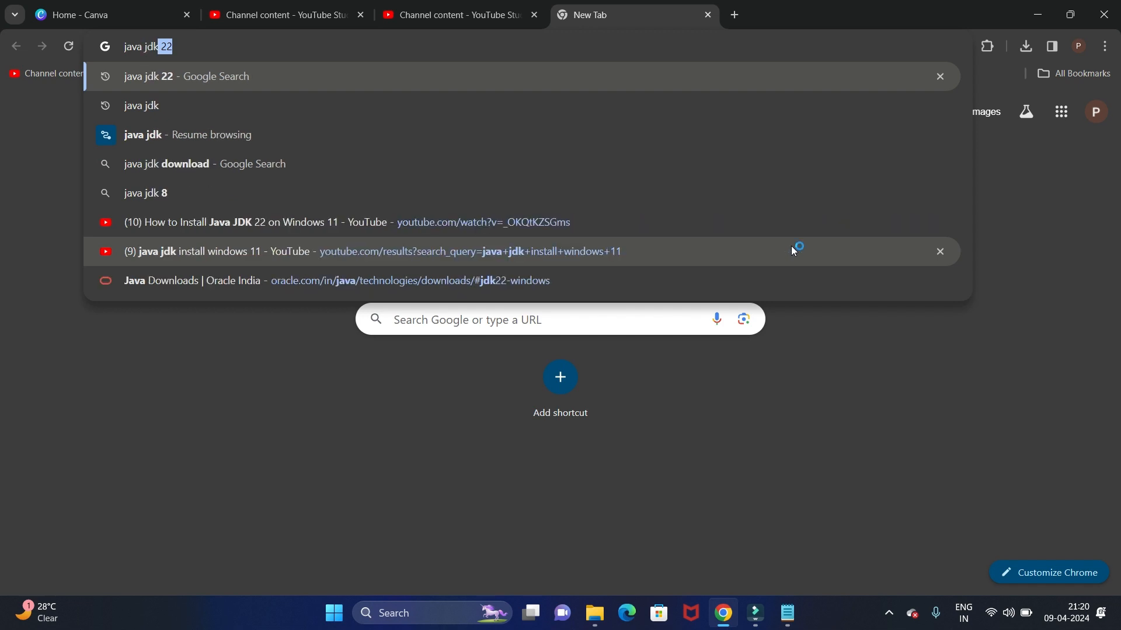
click(141, 105)
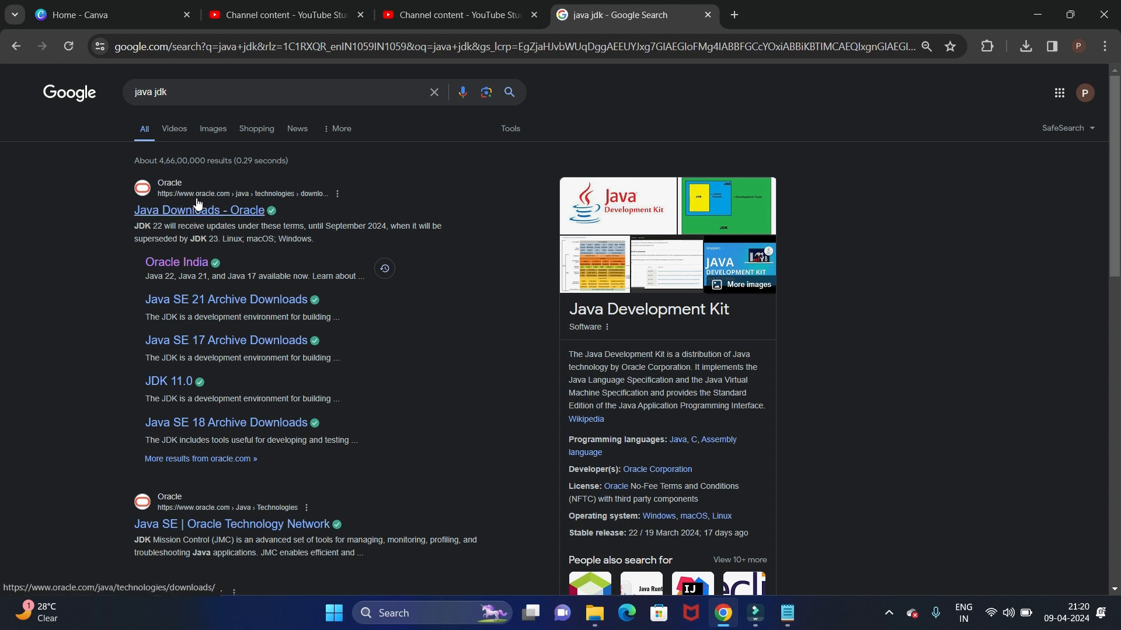
scroll(down, 3)
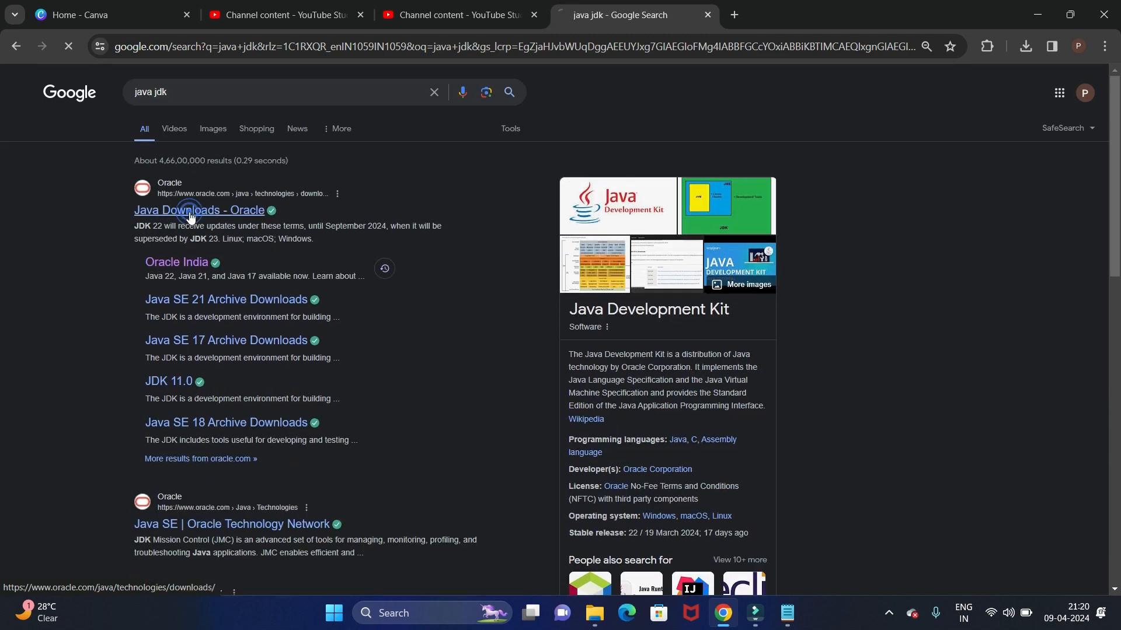
Step: Open Oracle's Java Downloads page and show the JDK 22 Windows downloads
click(198, 210)
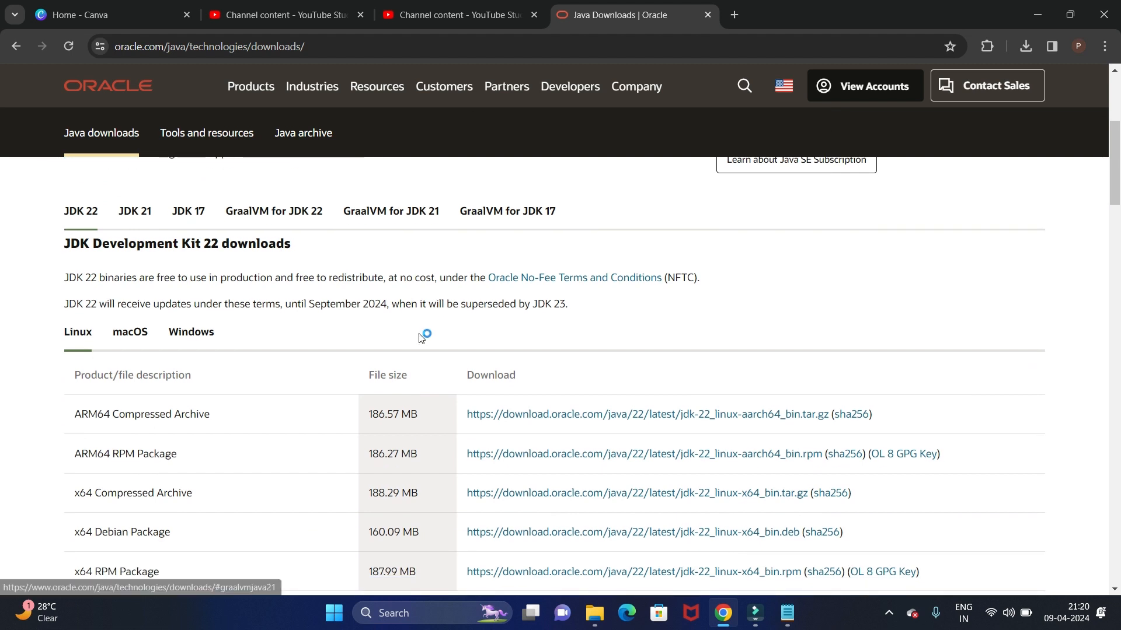
scroll(down, 3)
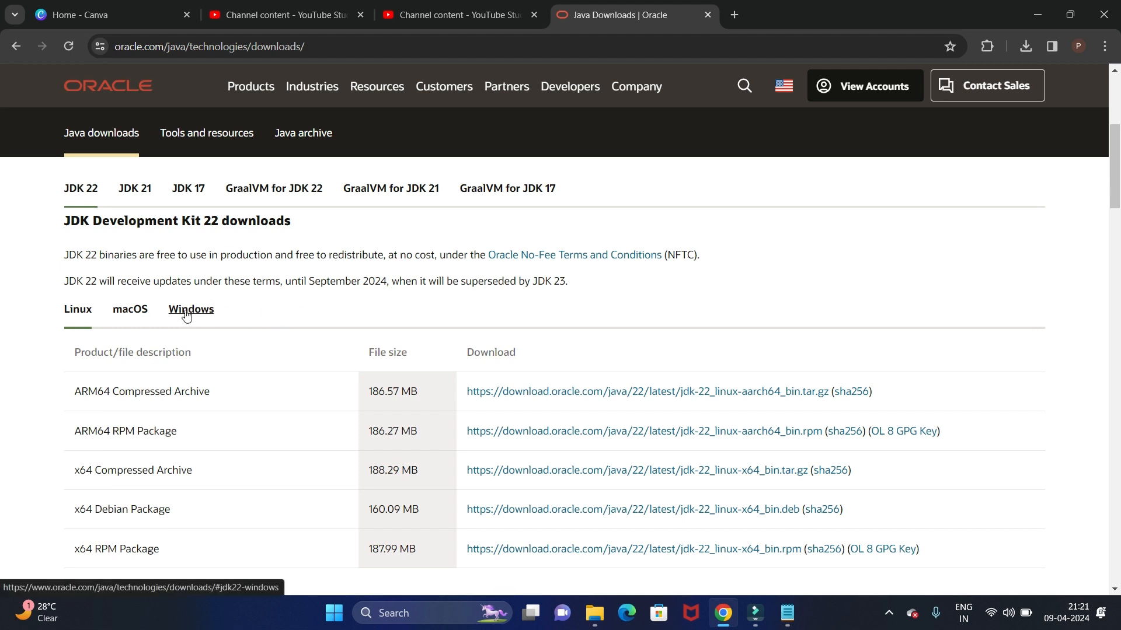
click(190, 308)
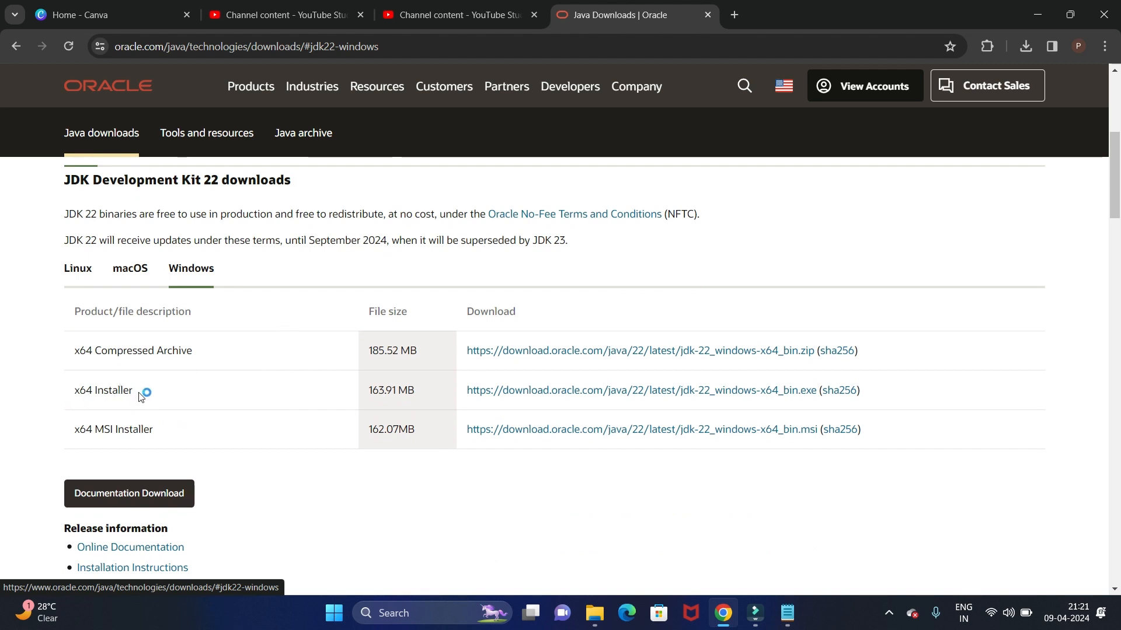
mouse_move(645, 390)
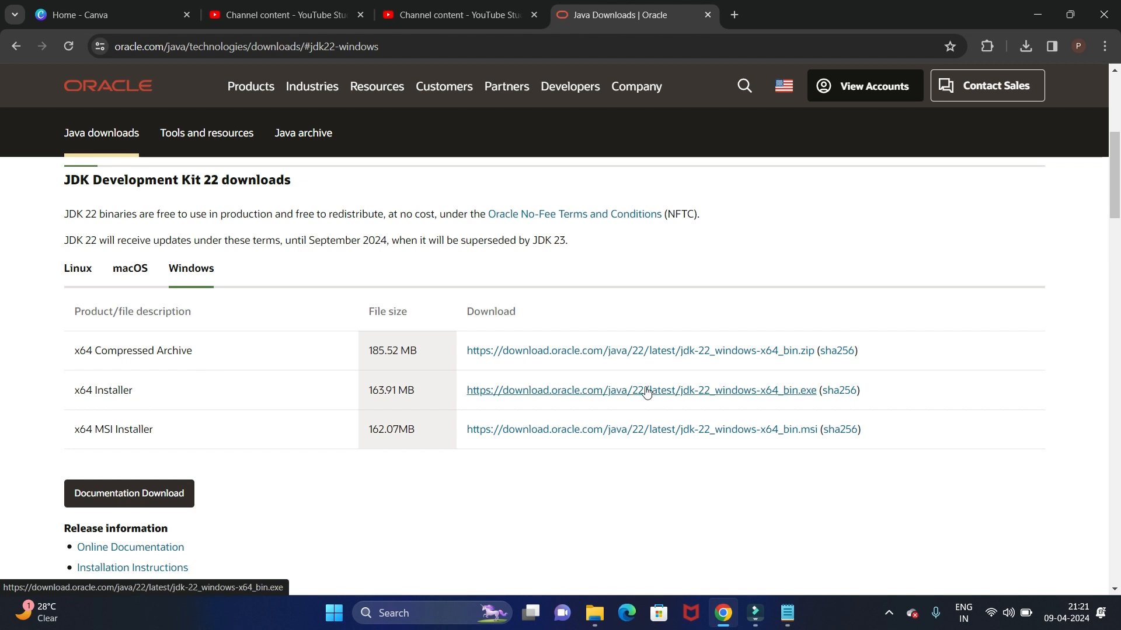
Step: Download jdk-22_windows-x64_bin.exe (x64 Installer) and confirm it finished in Chrome's downloads
click(640, 391)
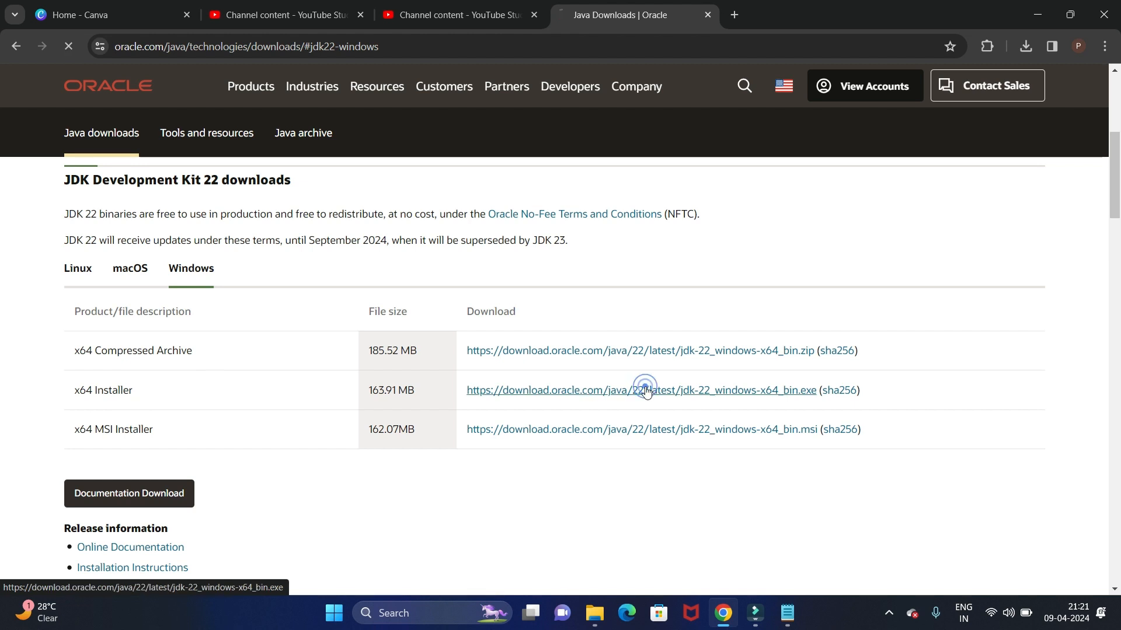
click(642, 390)
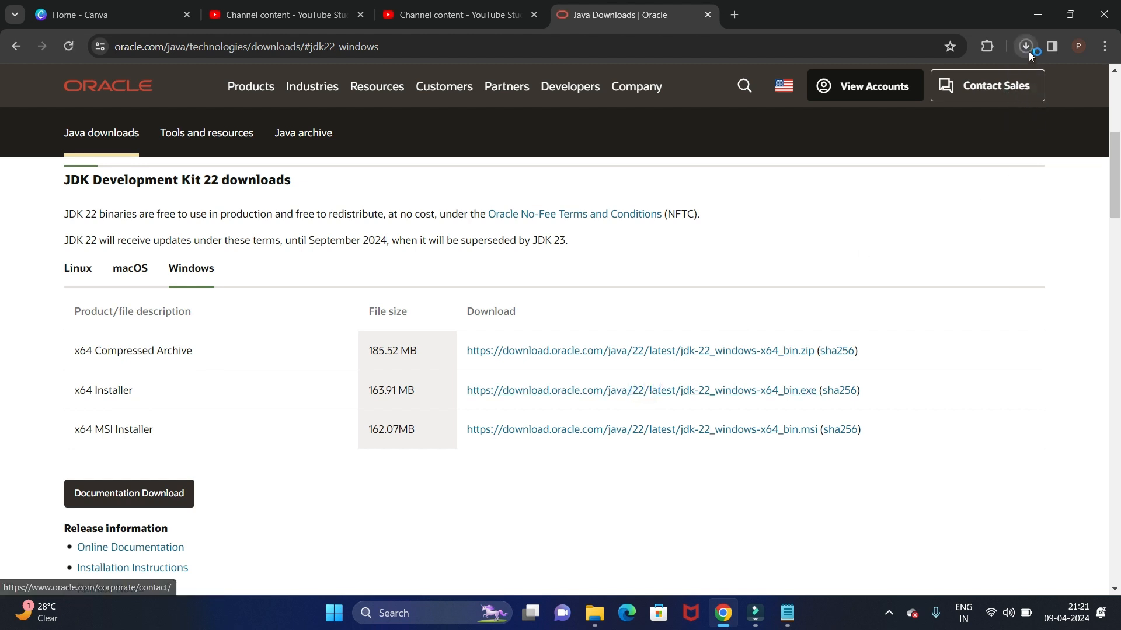
click(1024, 46)
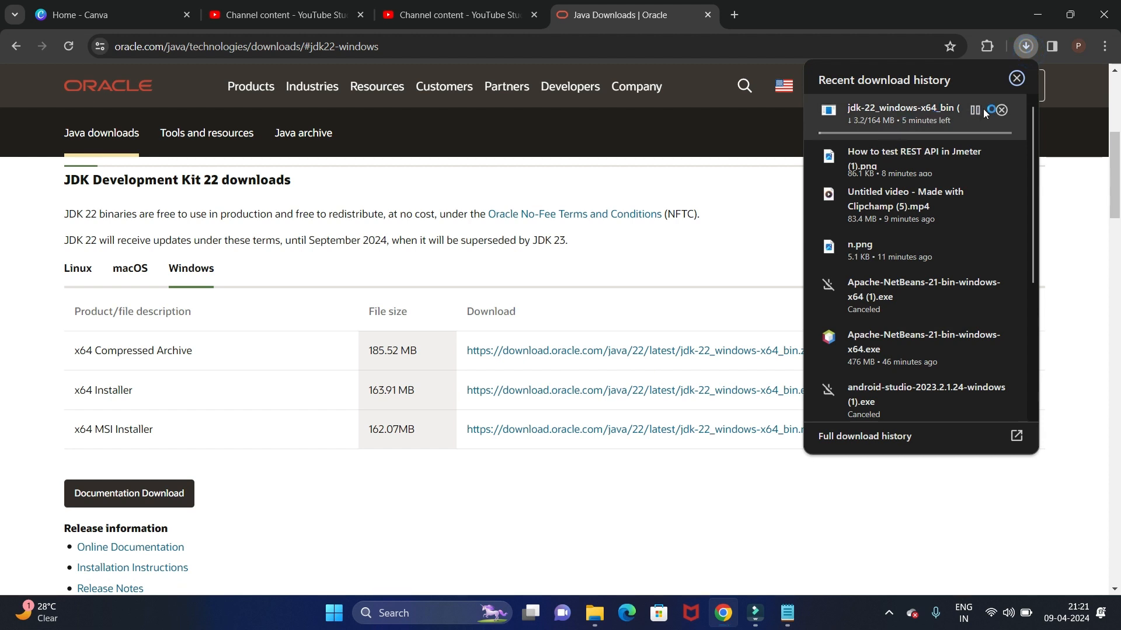
click(974, 110)
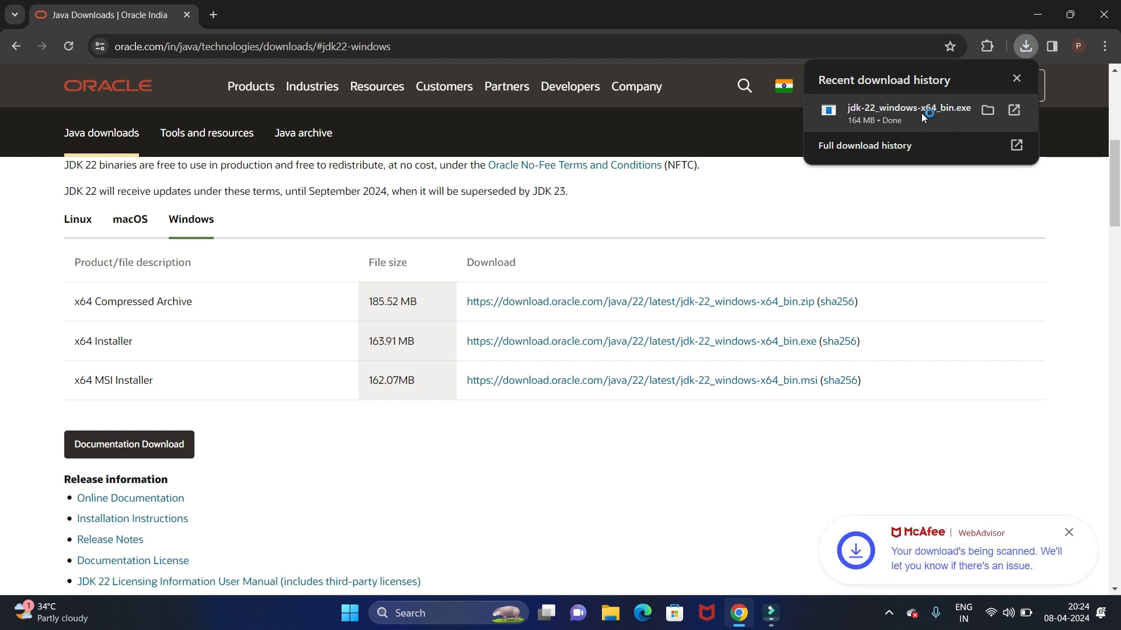
mouse_move(988, 110)
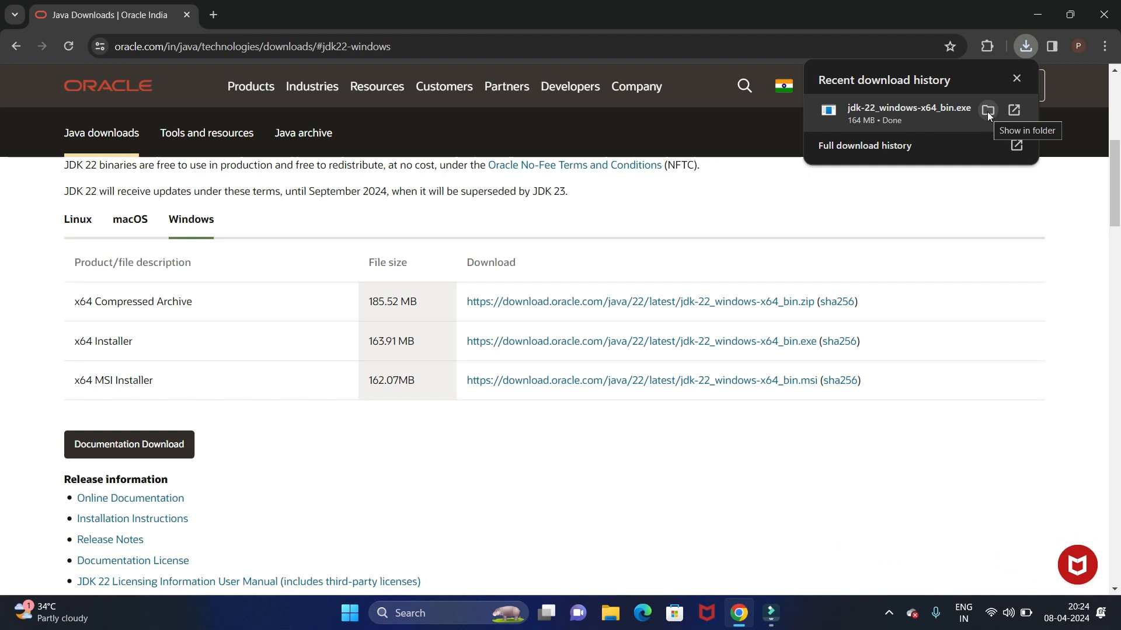
Step: Show jdk-22_windows-x64_bin.exe in the Downloads folder and launch its setup wizard
click(988, 110)
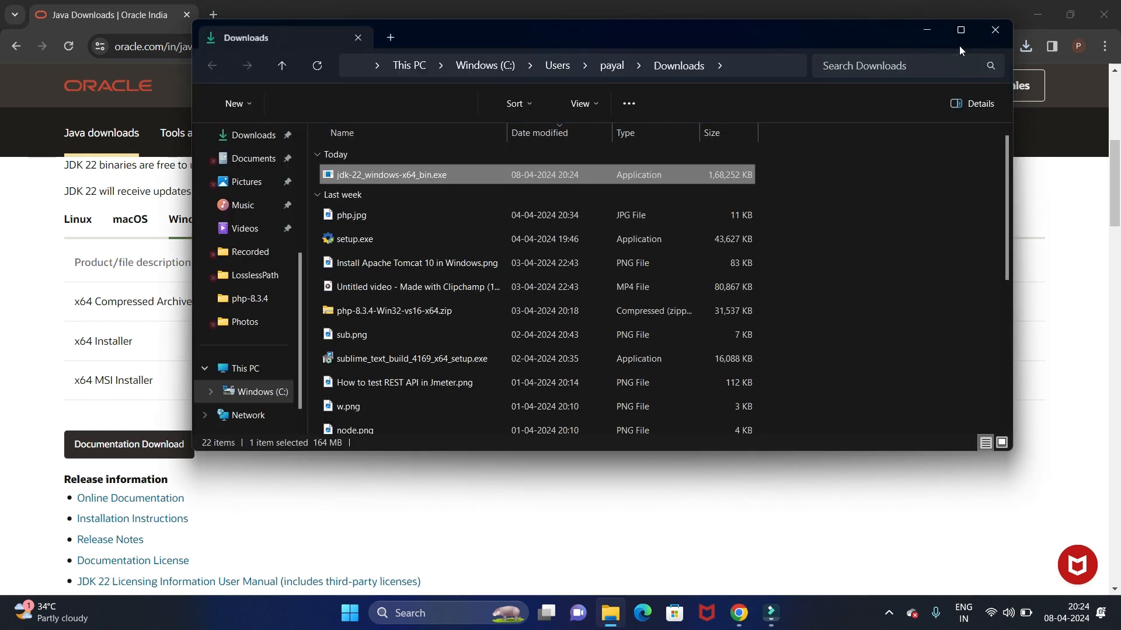
click(960, 29)
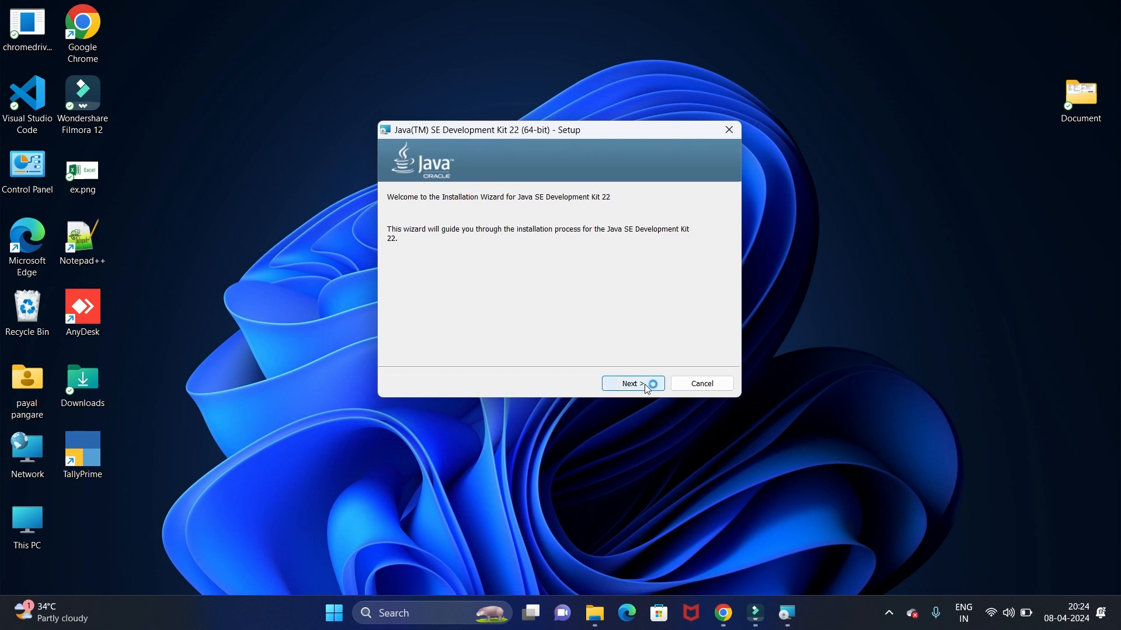
Step: Install JDK 22 to C:\Program Files\Java\jdk-22\ and close the finished installer
click(632, 384)
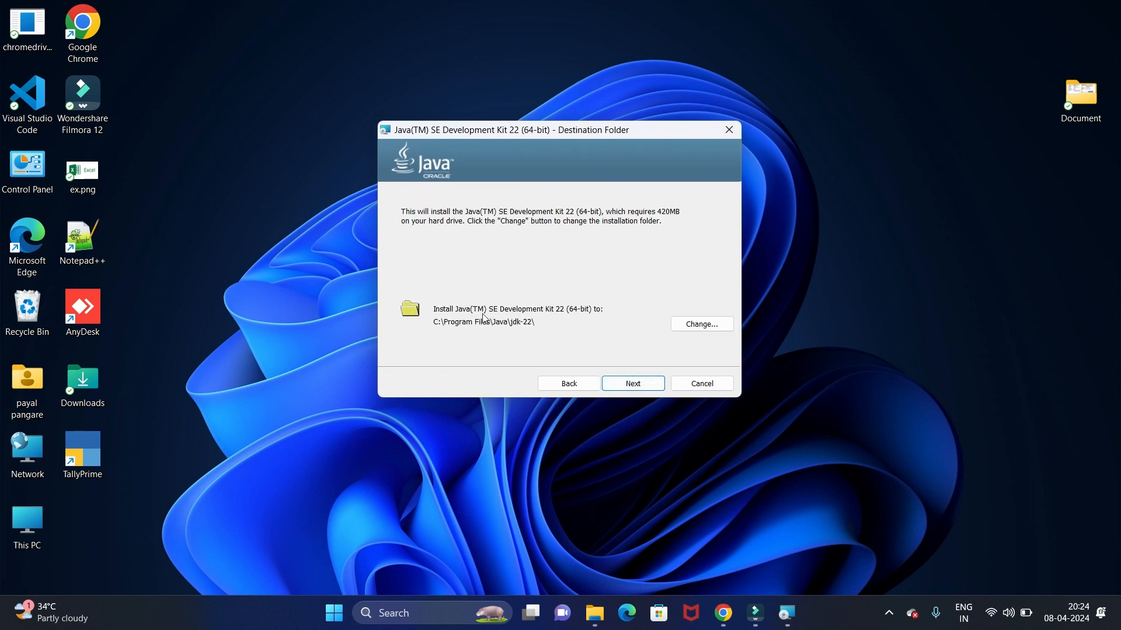
mouse_move(538, 324)
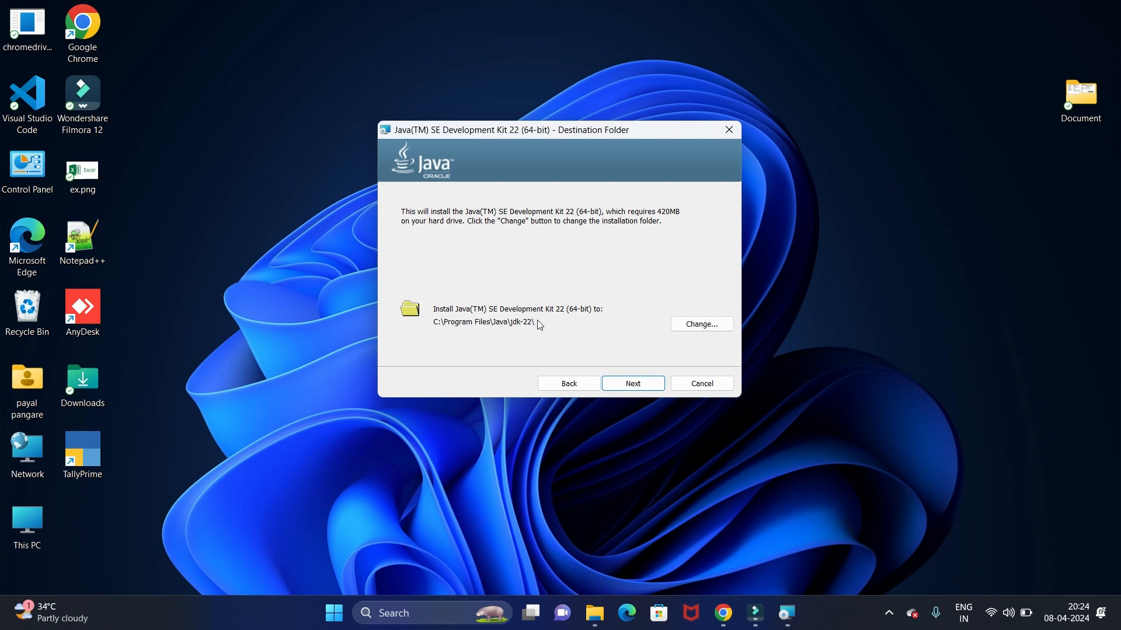
mouse_move(496, 340)
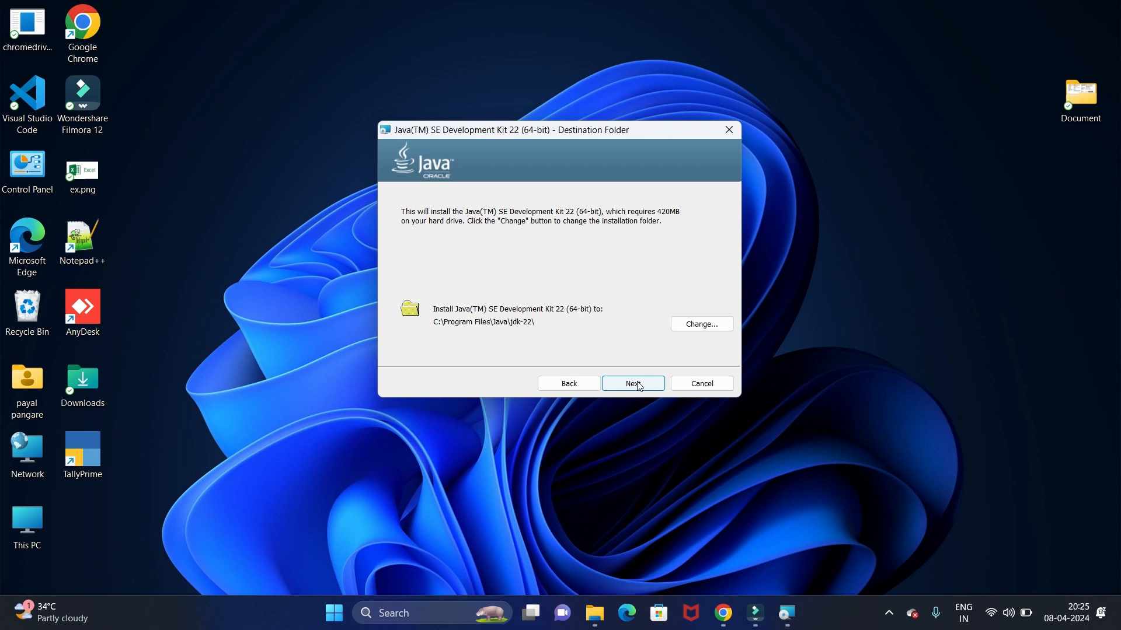
click(631, 384)
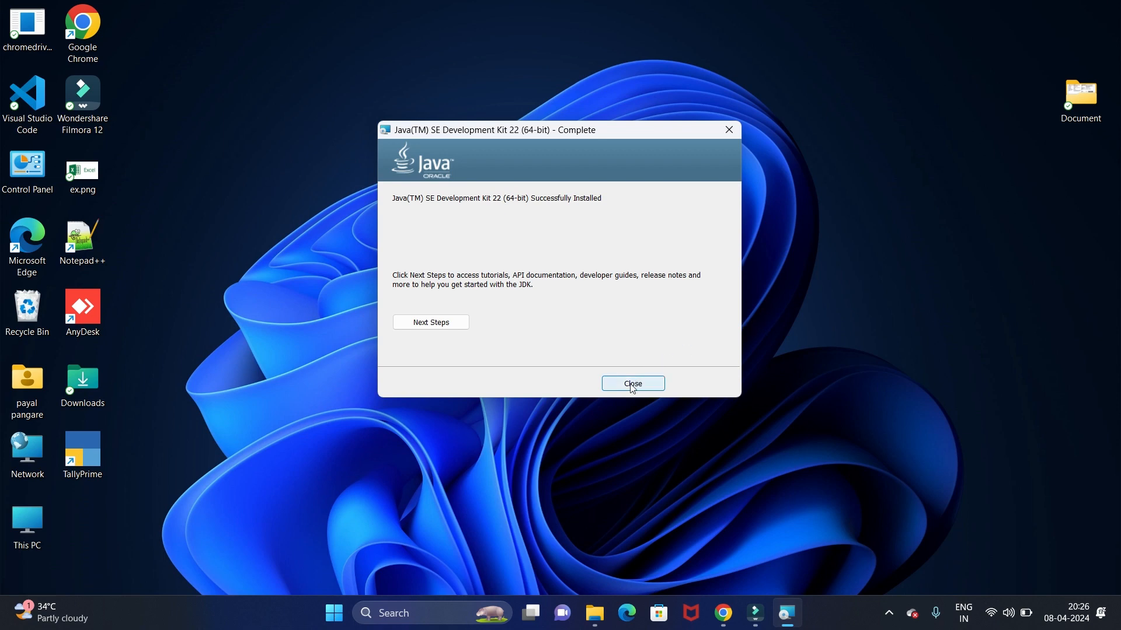
click(632, 384)
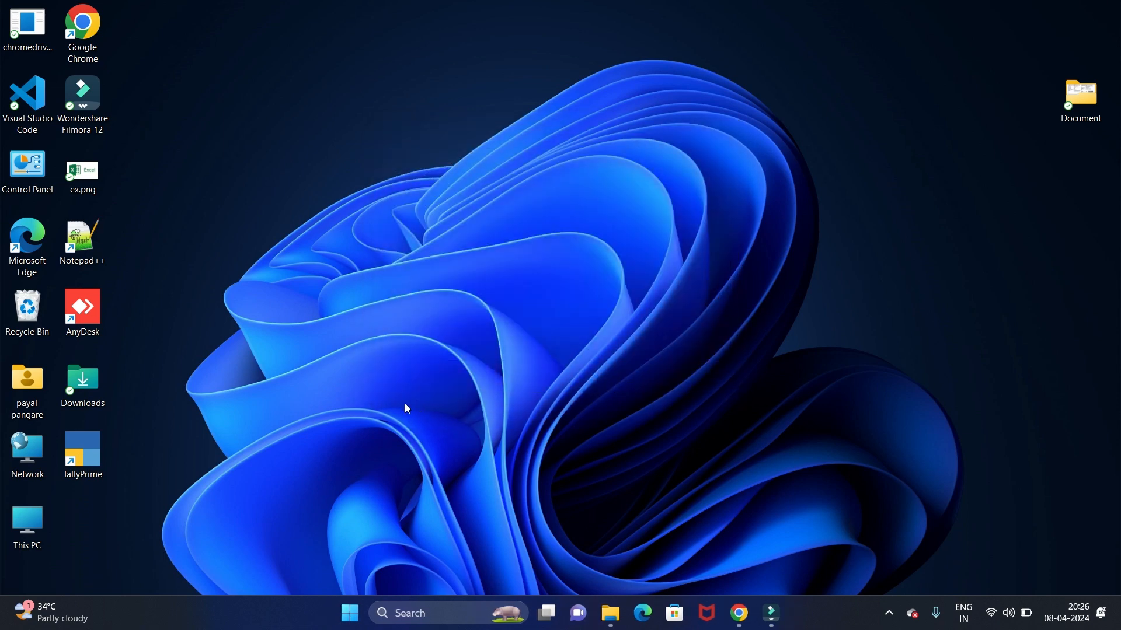
mouse_move(121, 512)
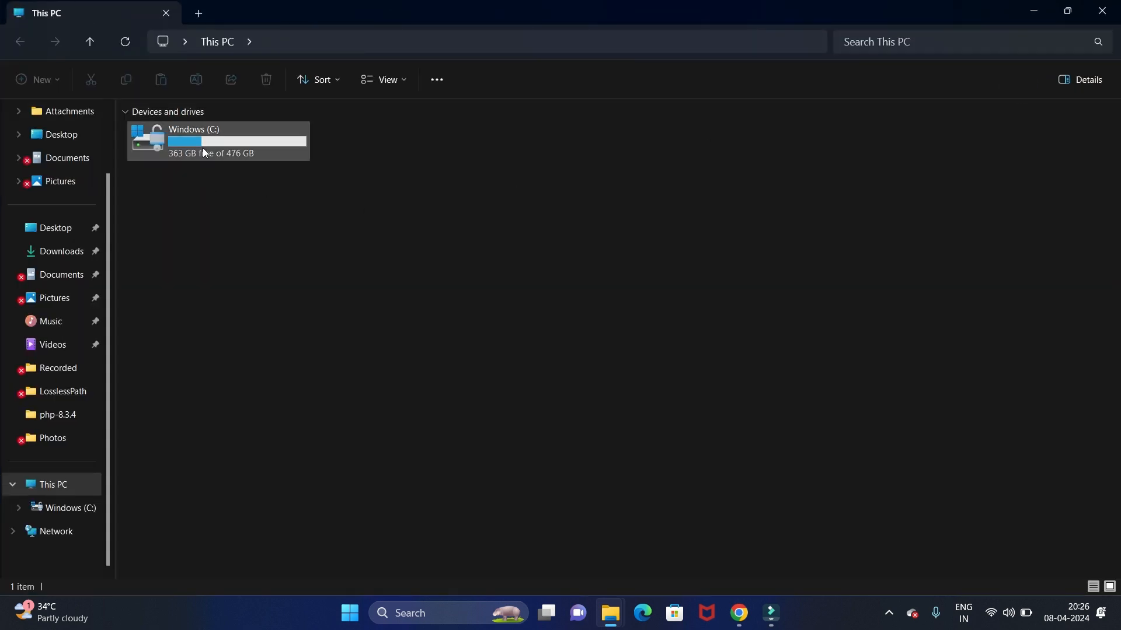
Step: Browse C: > Program Files > Java > jdk-22 > bin, then start a taskbar search
double_click(218, 141)
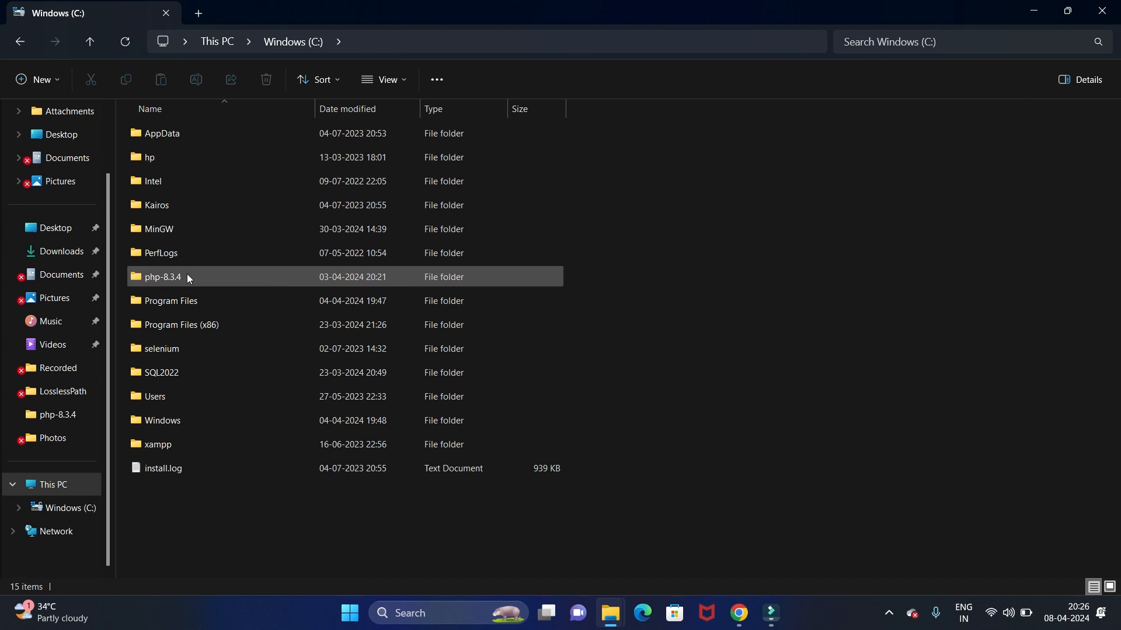
double_click(170, 299)
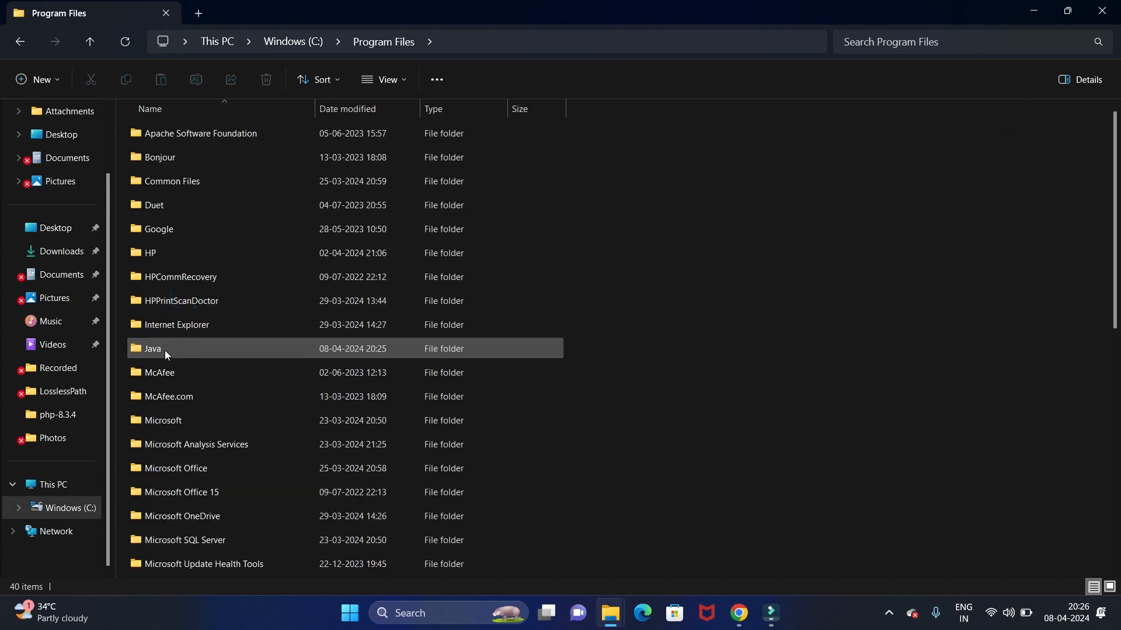
double_click(153, 349)
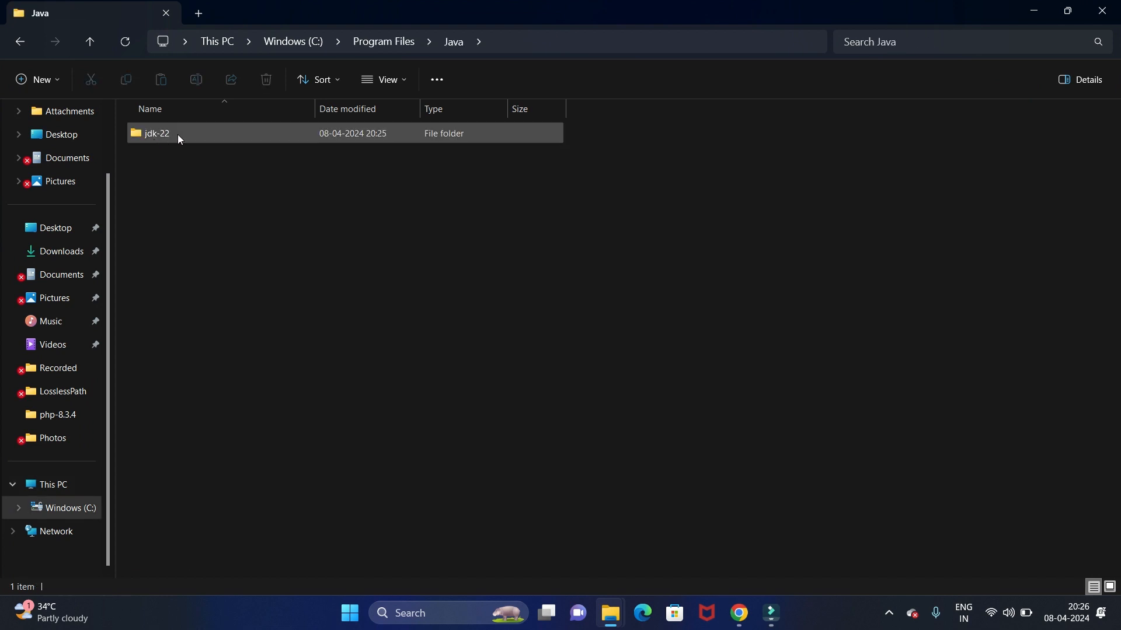
mouse_move(168, 134)
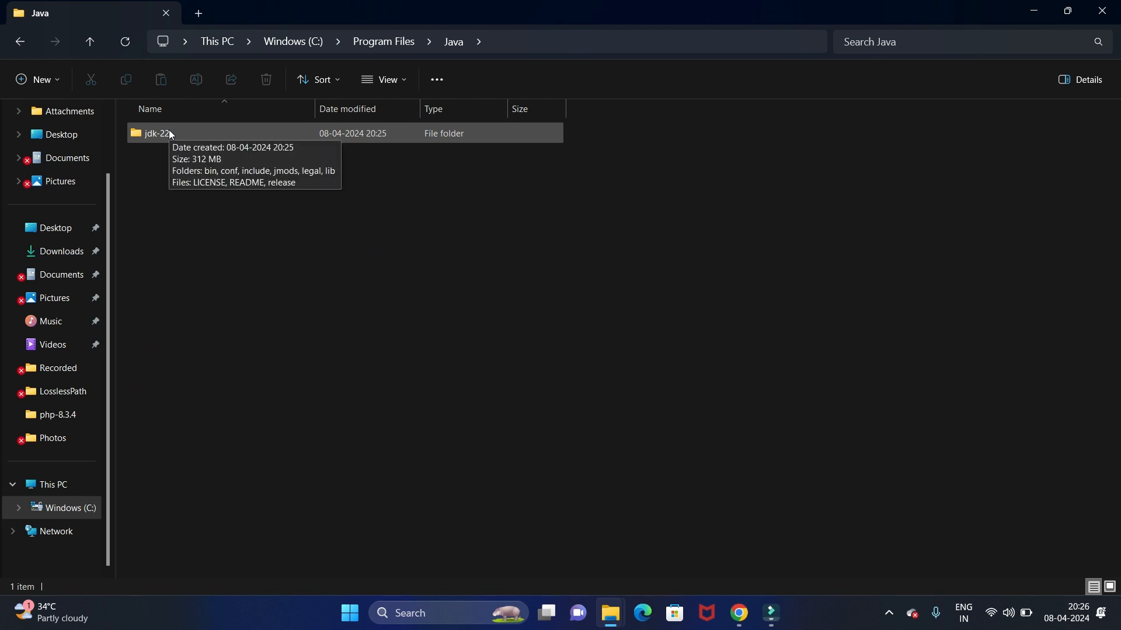
double_click(154, 133)
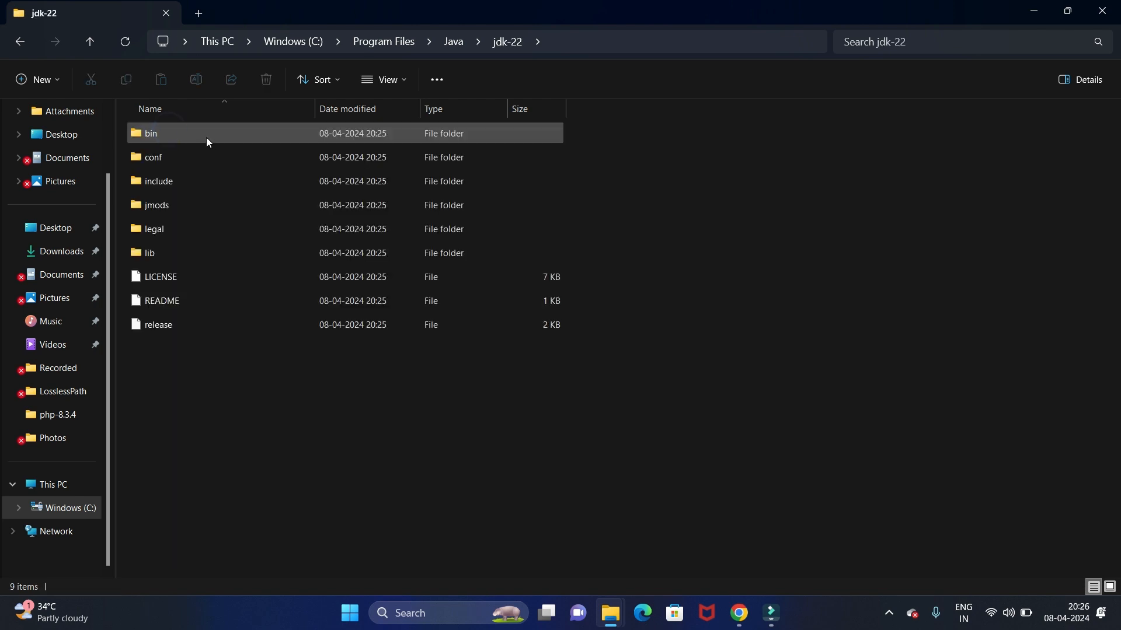
mouse_move(181, 136)
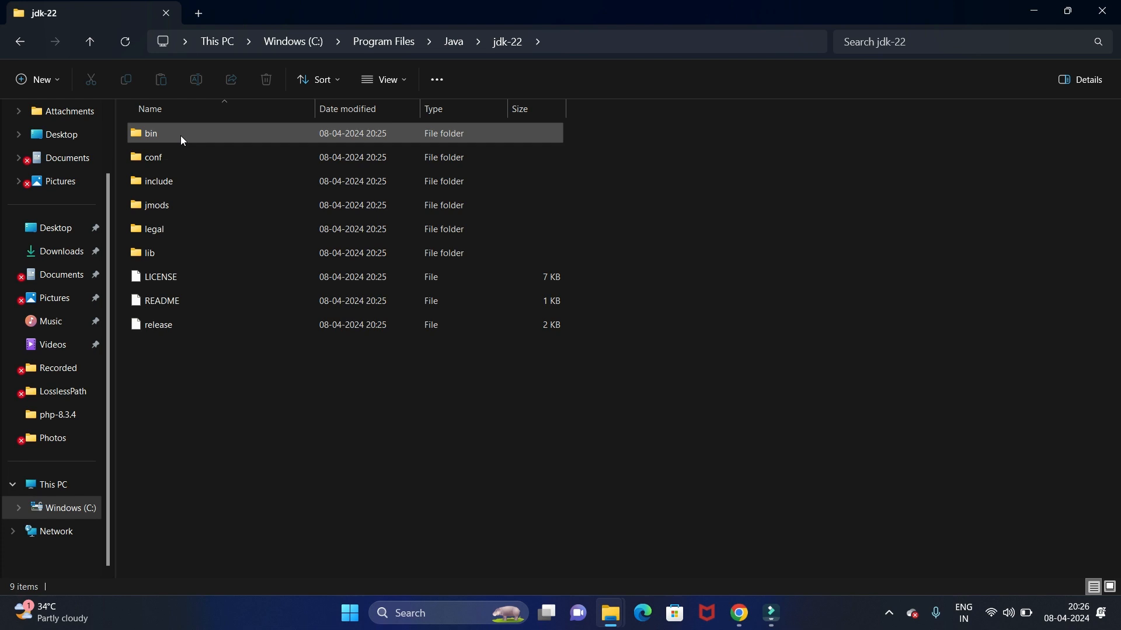
double_click(150, 133)
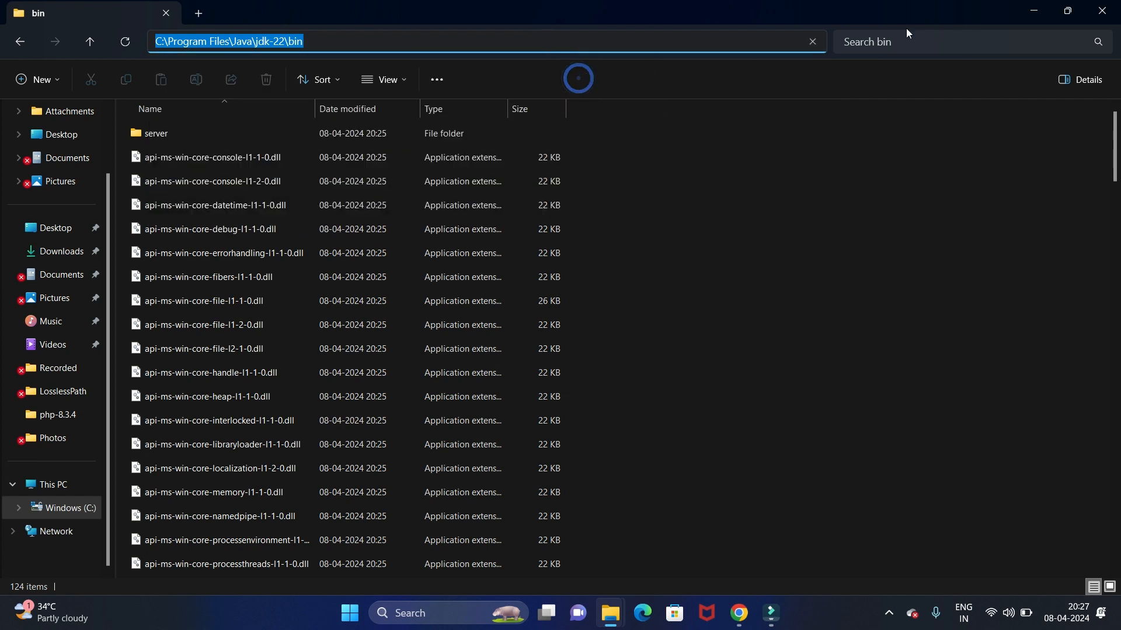
click(449, 618)
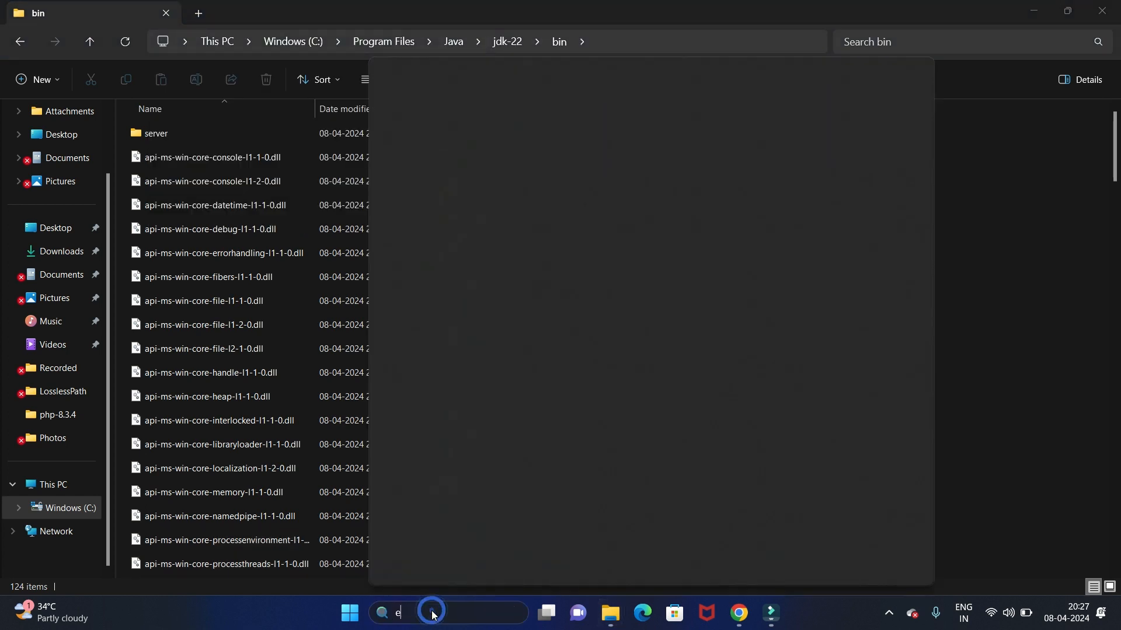
Step: Open Environment Variables from System Properties and edit the system Path variable
text(n)
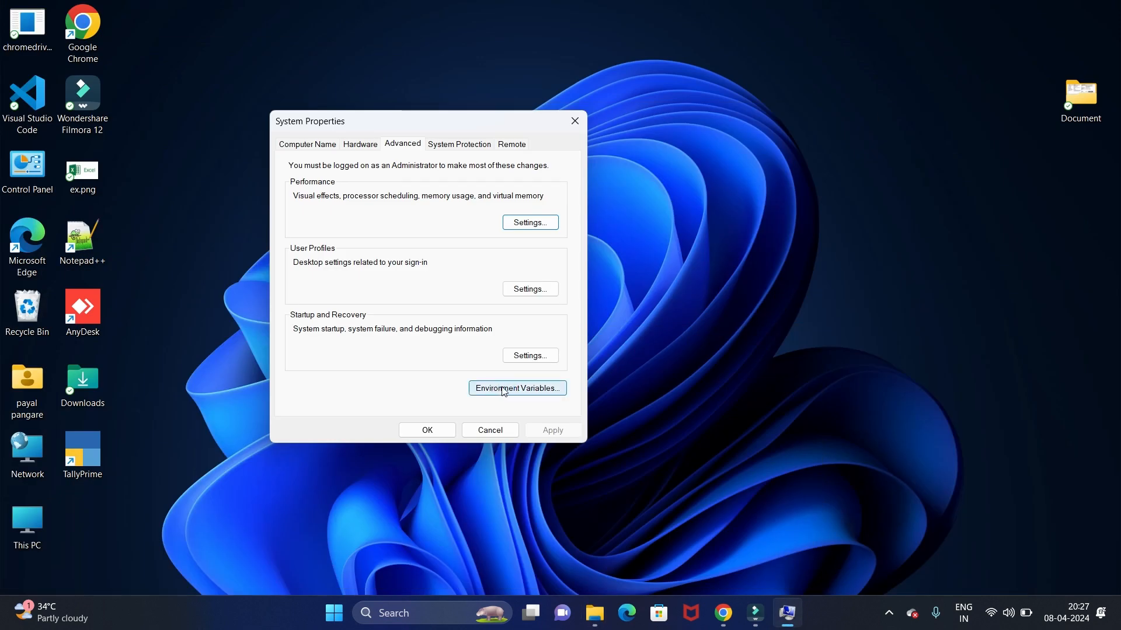
click(516, 388)
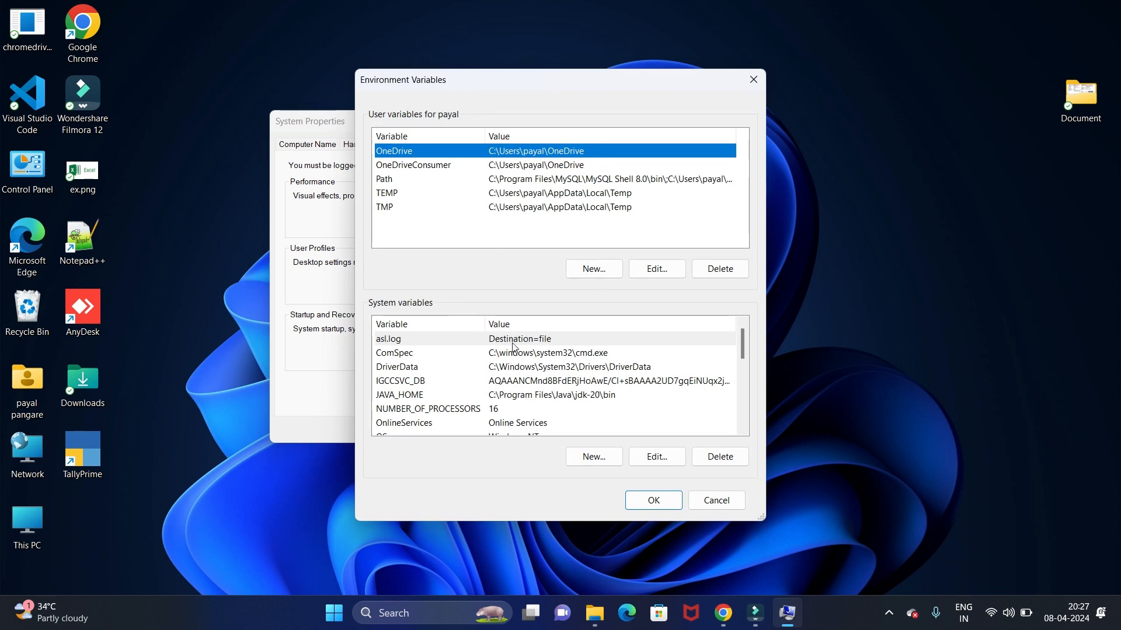
mouse_move(466, 309)
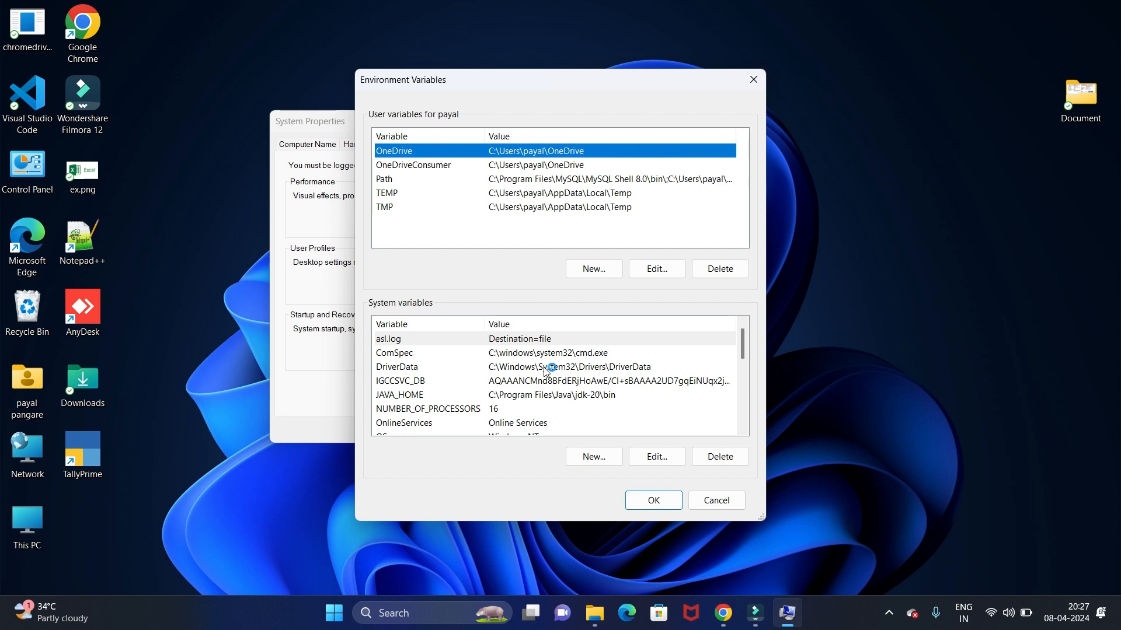
scroll(down, 3)
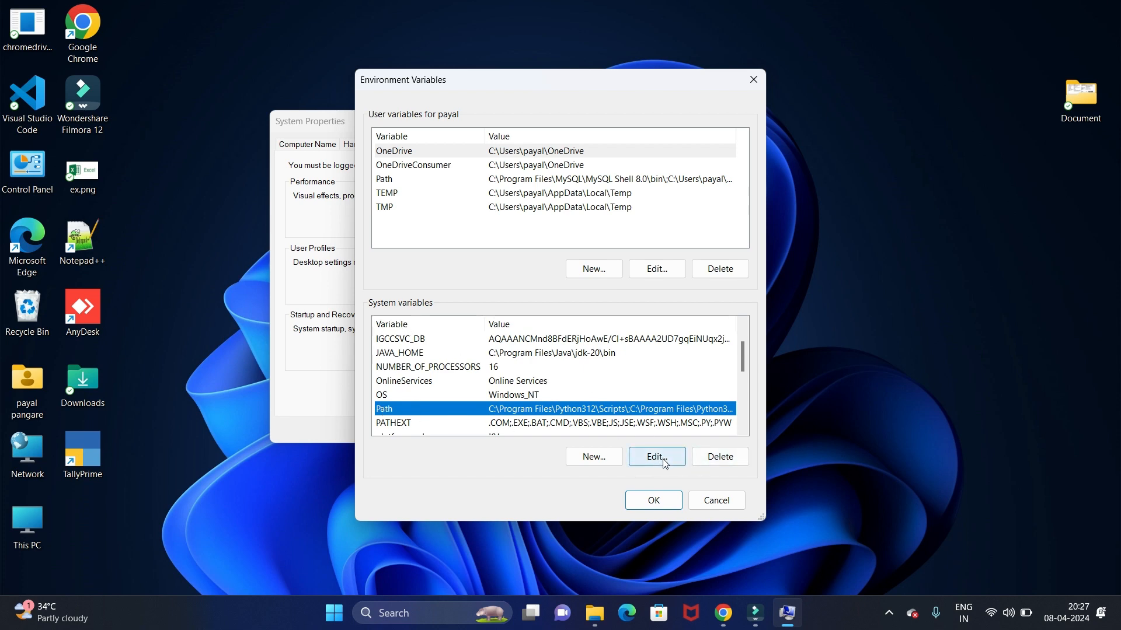
click(655, 456)
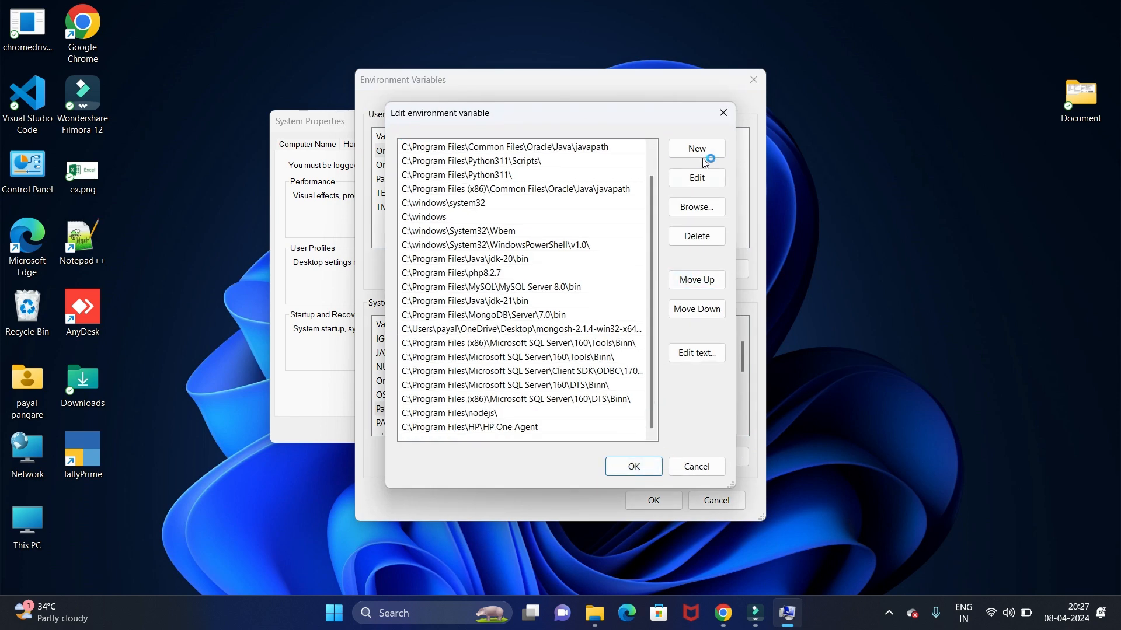
Step: Add C:\Program Files\Java\jdk-22\bin to the system Path and confirm
click(695, 149)
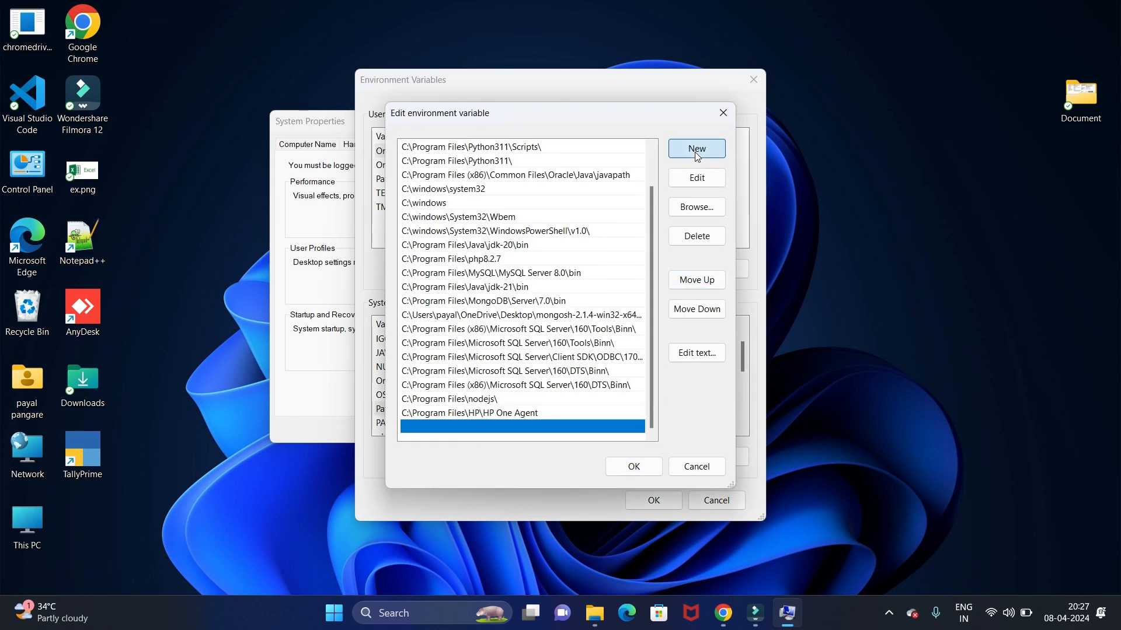
text(C:\Program Files\Java\jdk-22\bin)
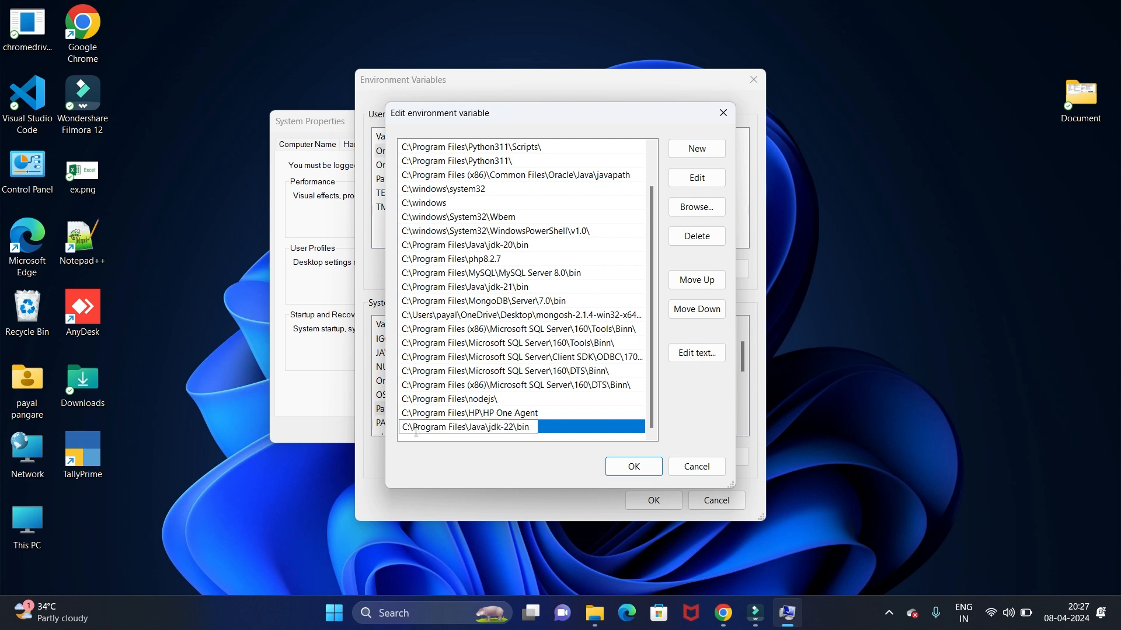
mouse_move(544, 476)
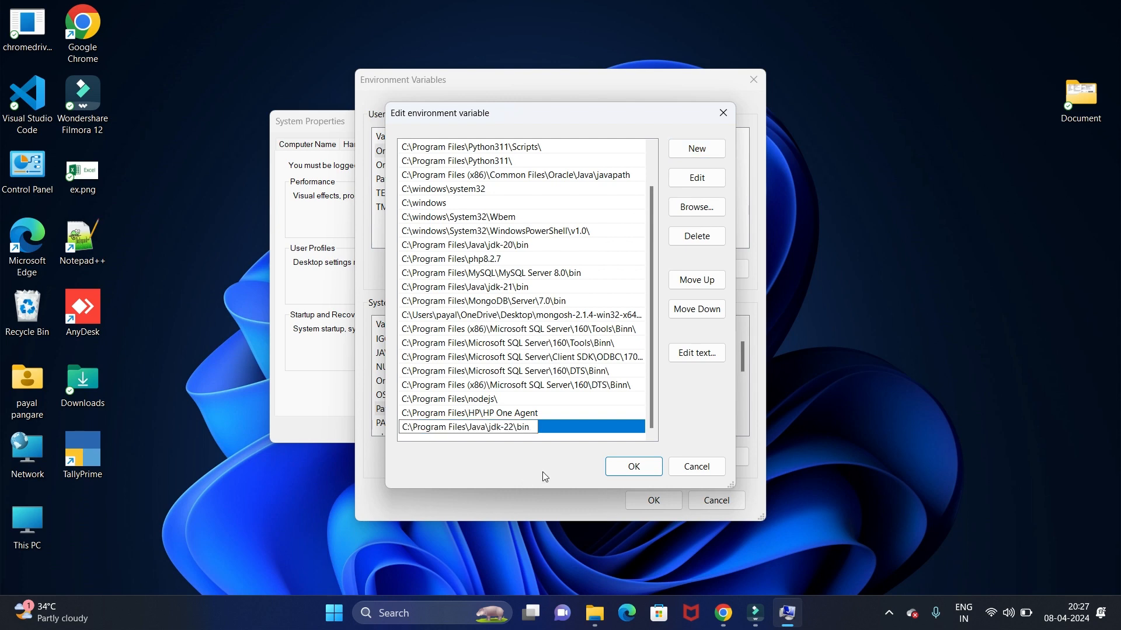
click(632, 465)
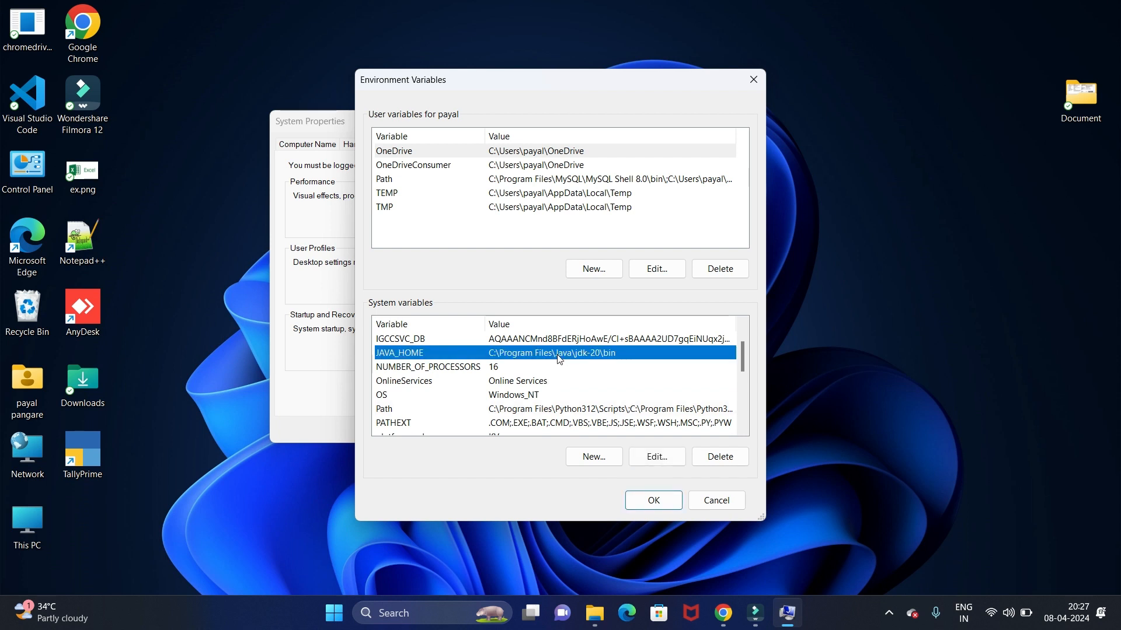
mouse_move(605, 361)
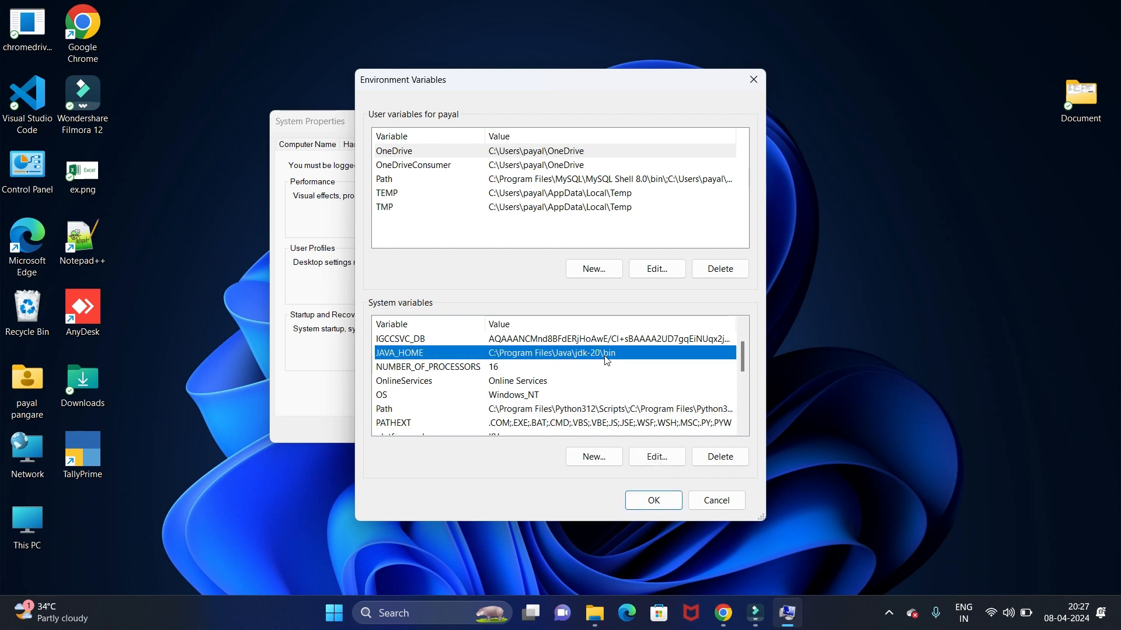
mouse_move(609, 360)
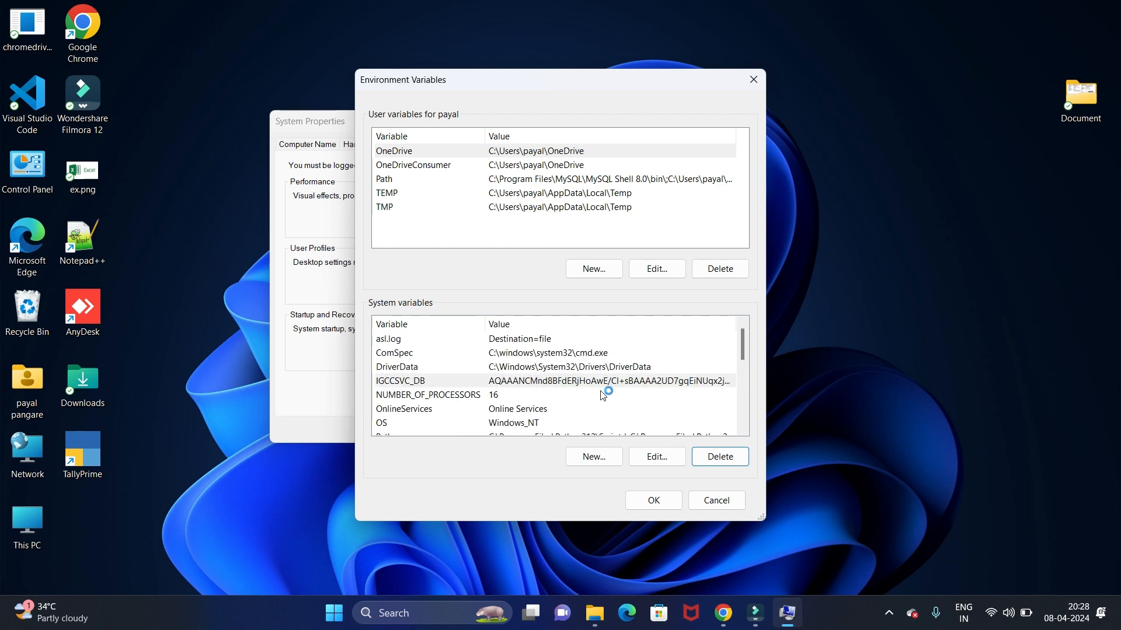
Step: After deleting the old jdk-20 JAVA_HOME, start a new system variable
click(655, 457)
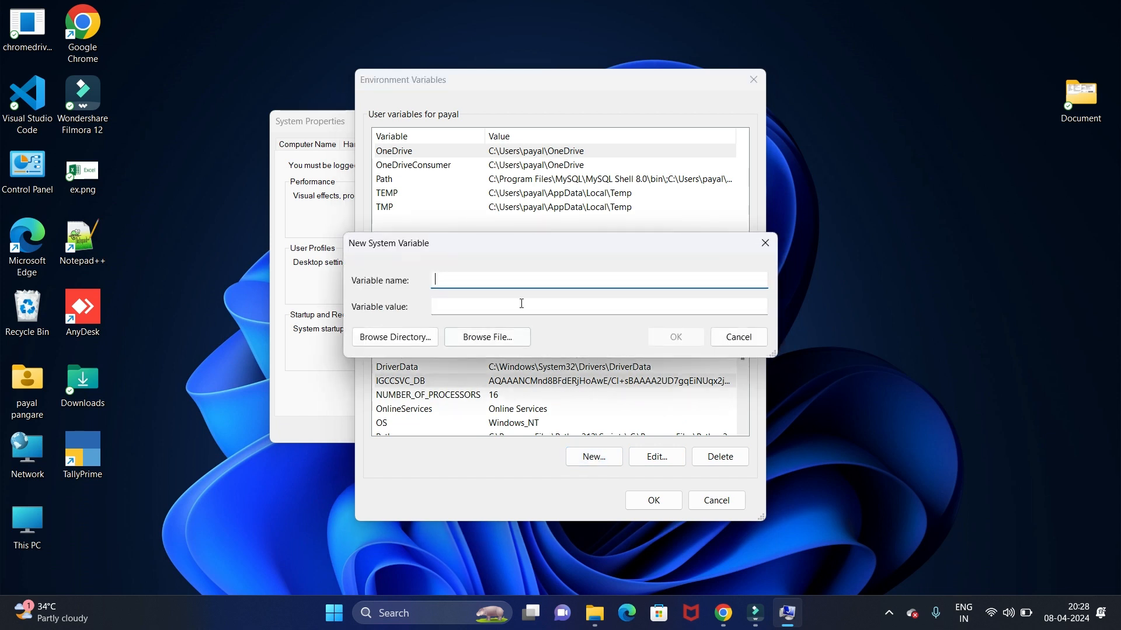
Step: Create JAVA_HOME with value C:\Program Files\Java\jdk-22\bin and confirm it
text(ja)
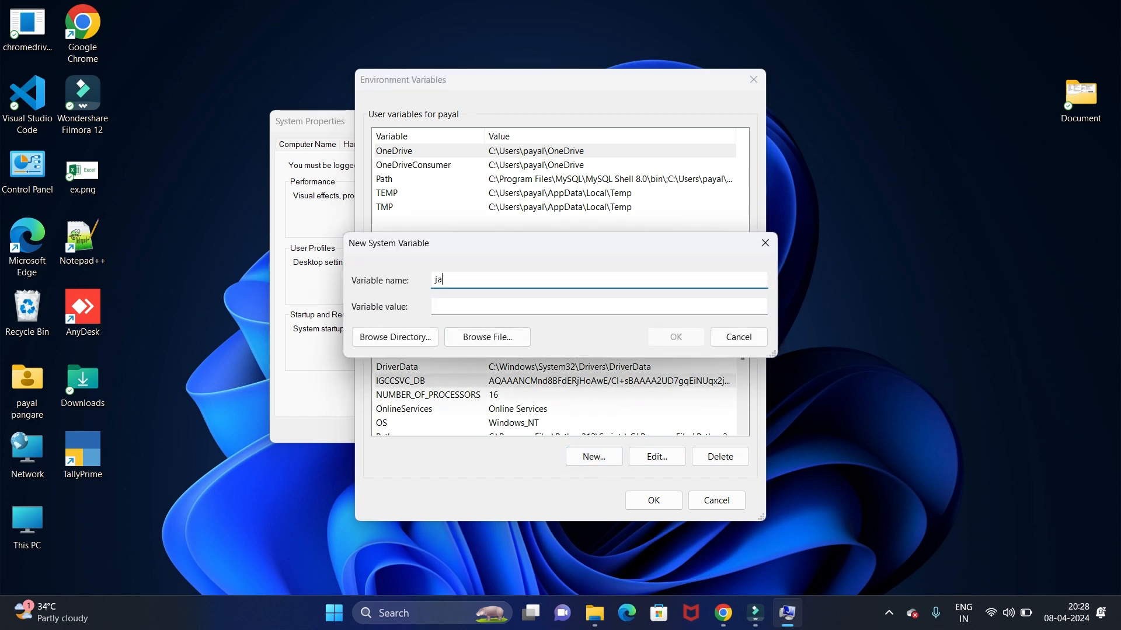
text(JAVA_HOME)
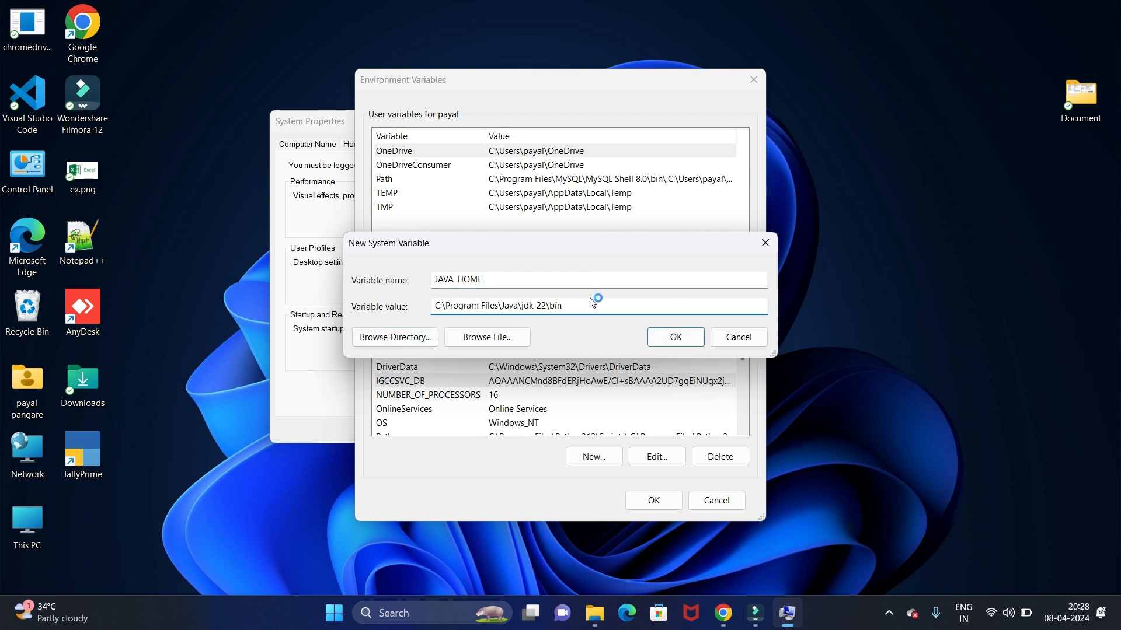
click(674, 337)
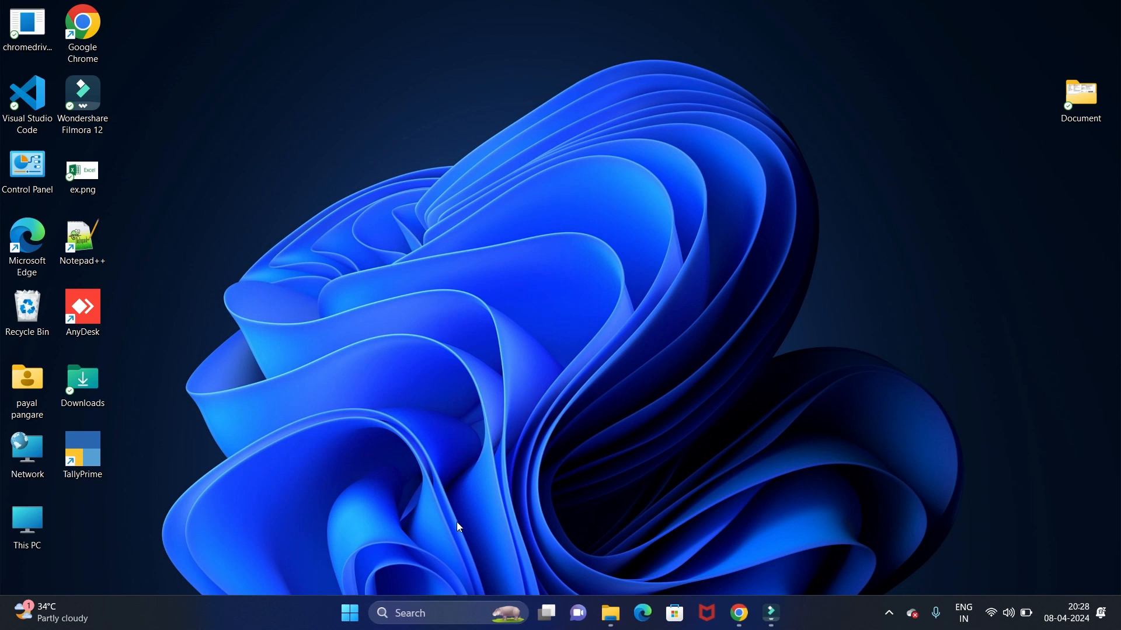
mouse_move(449, 417)
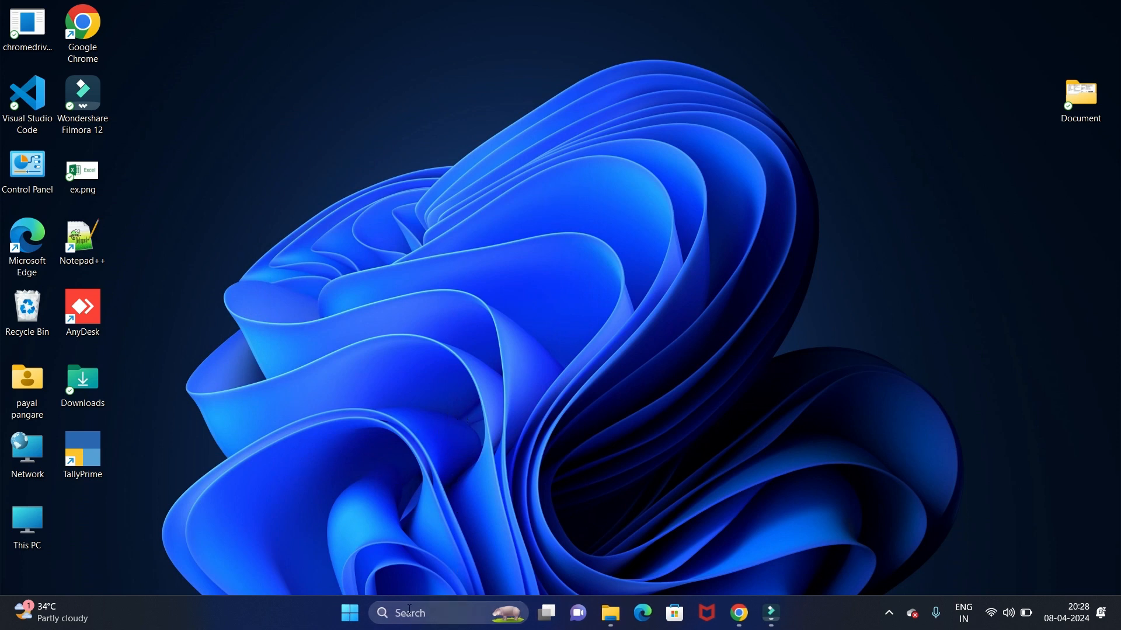
Step: Search the Start menu for CMD and launch Command Prompt
text(CMD)
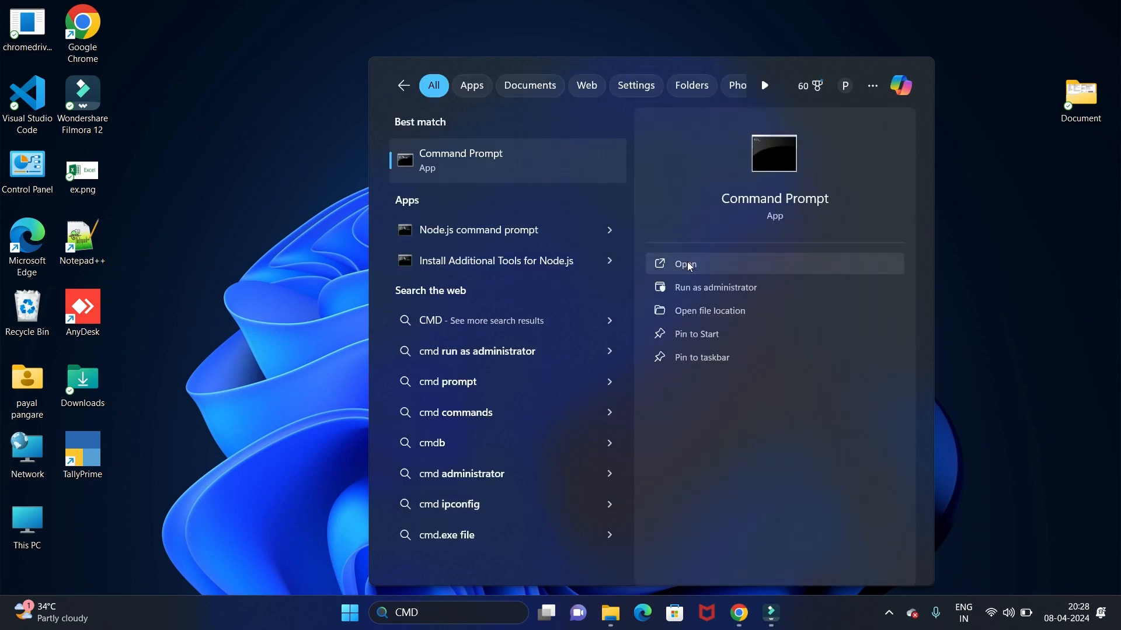
click(684, 264)
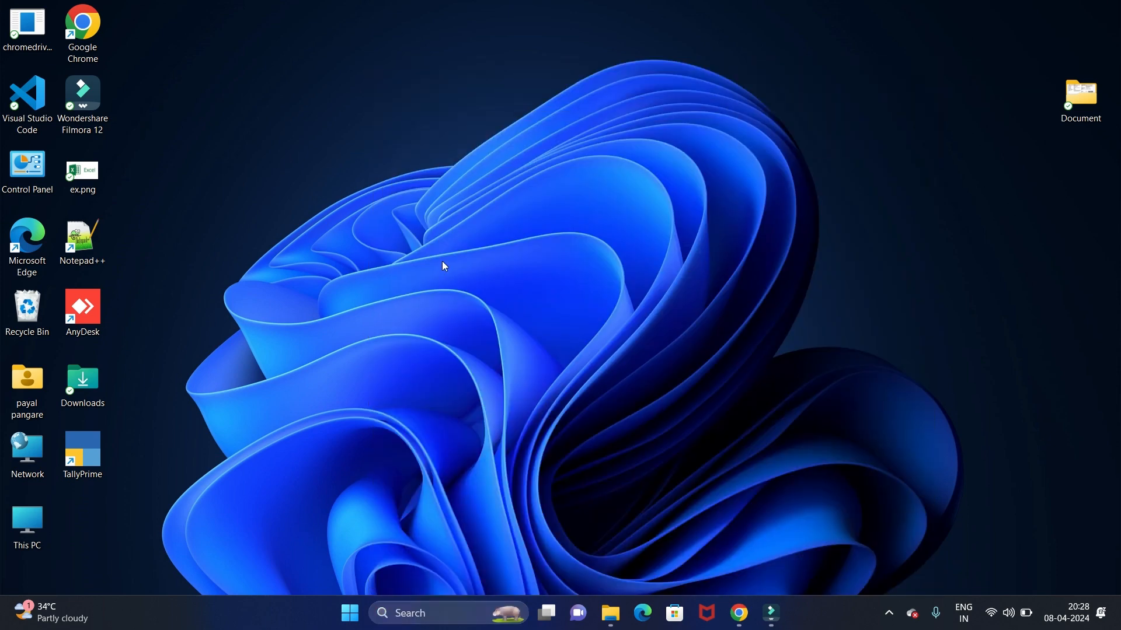
text(J)
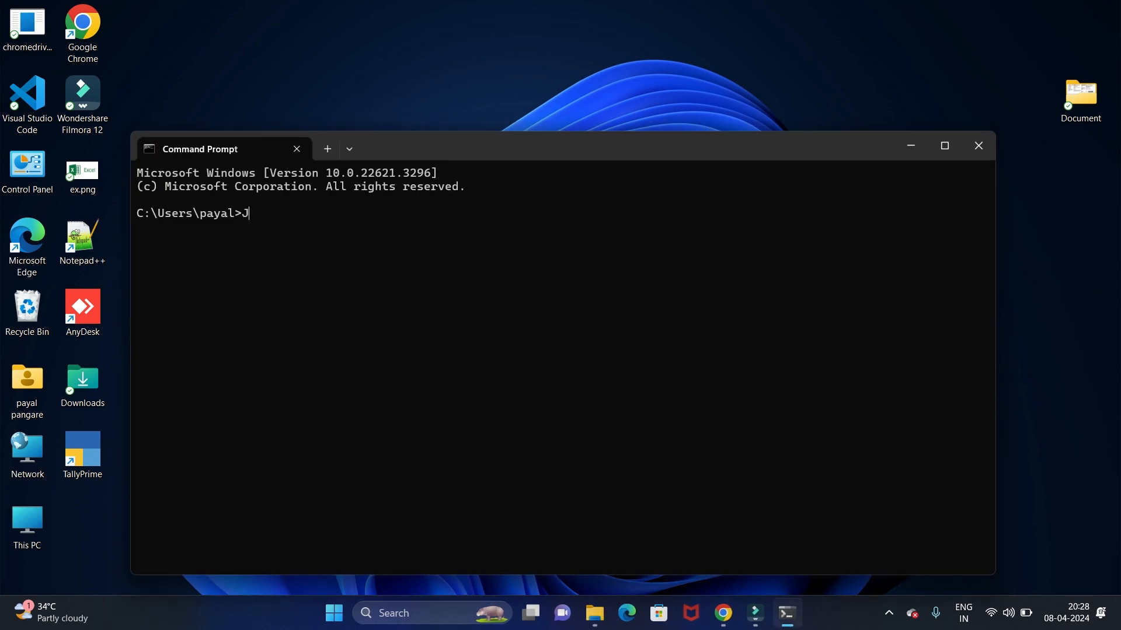
text(AVA)
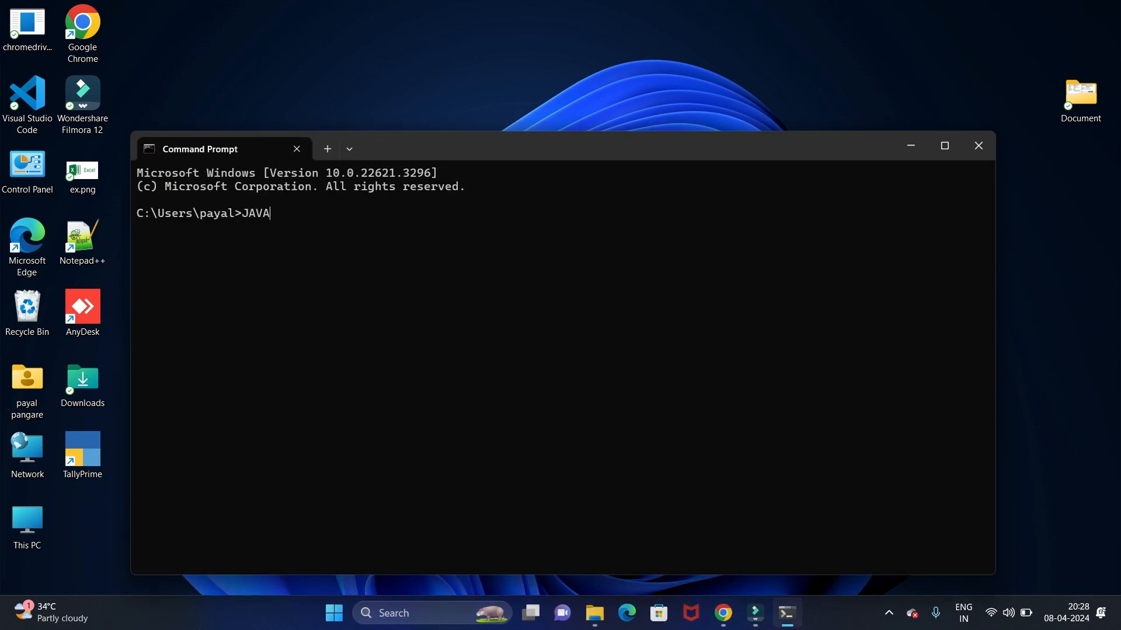
key(Backspace)
text(j)
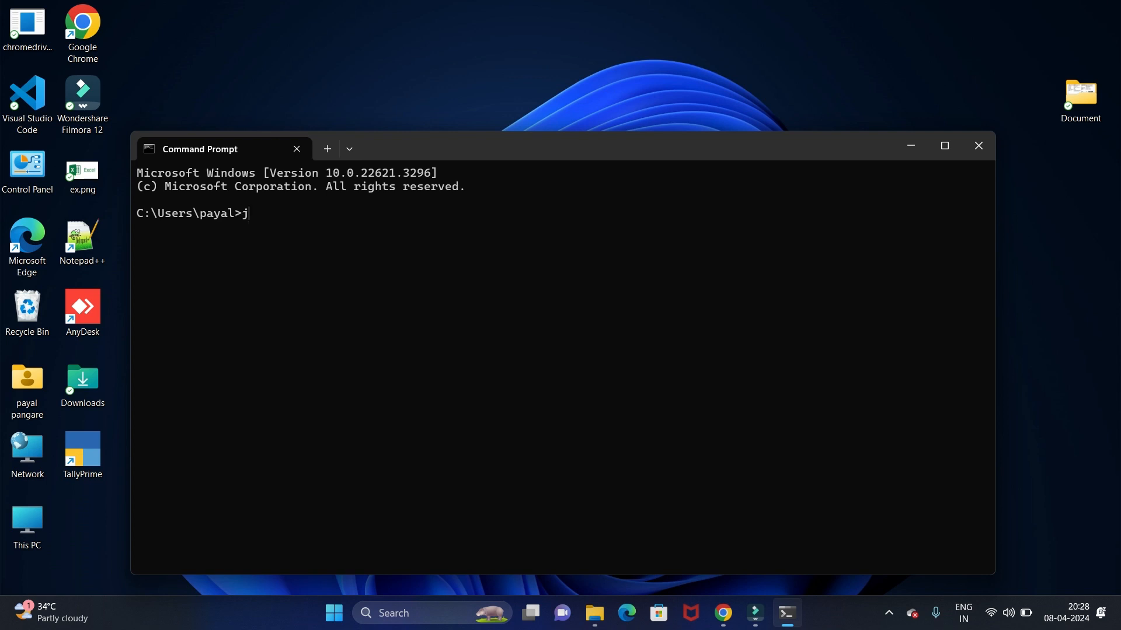
text(ava --v)
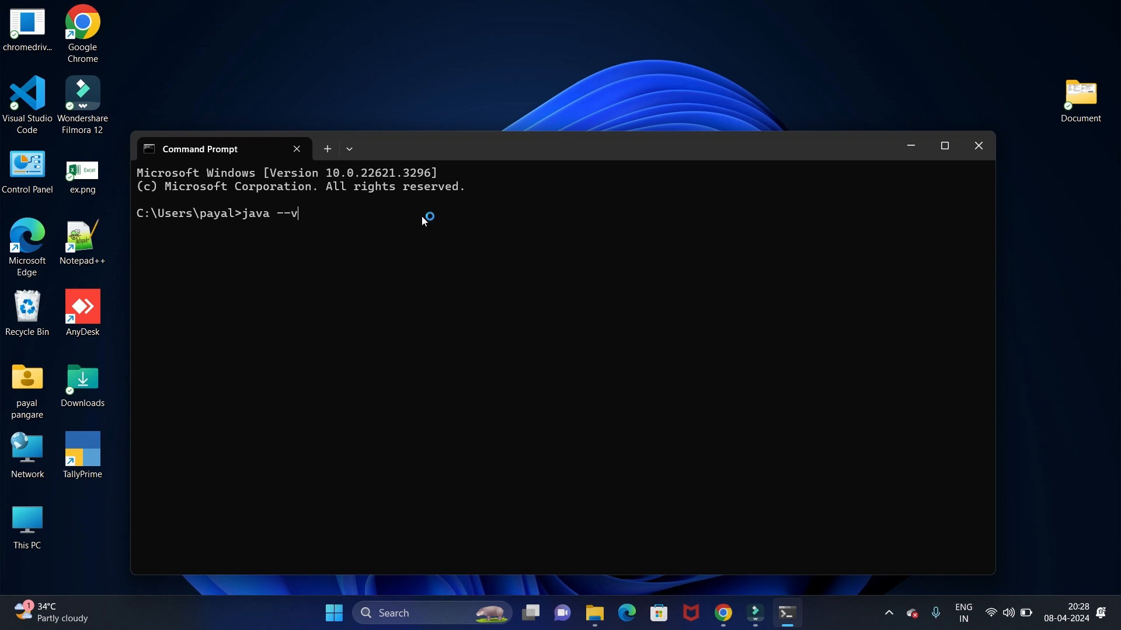
text(ersion)
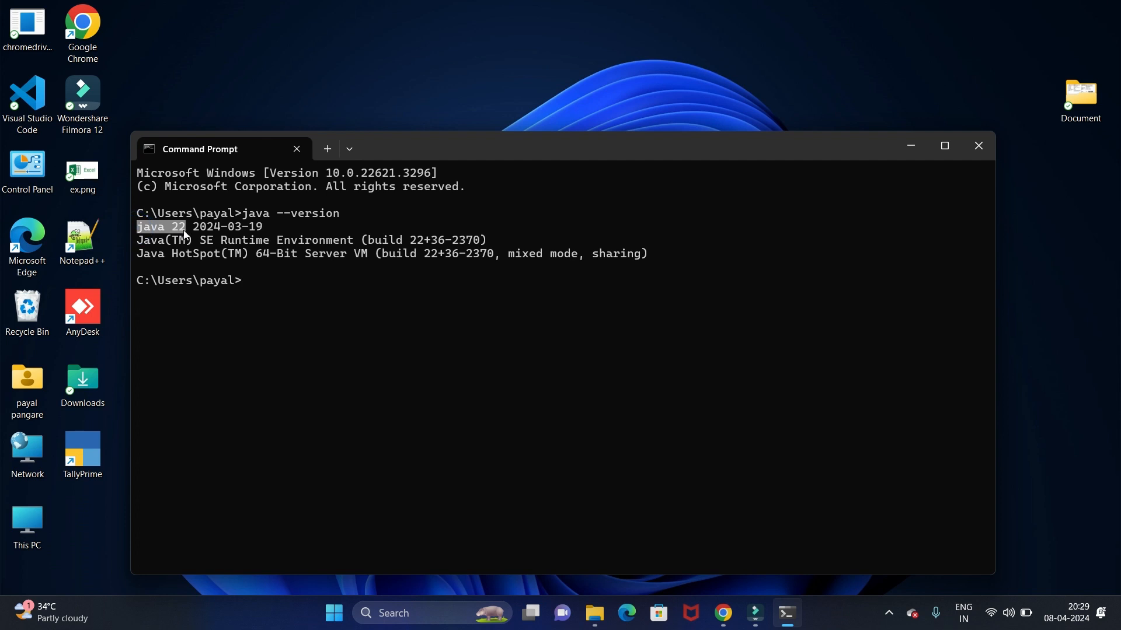
mouse_move(567, 191)
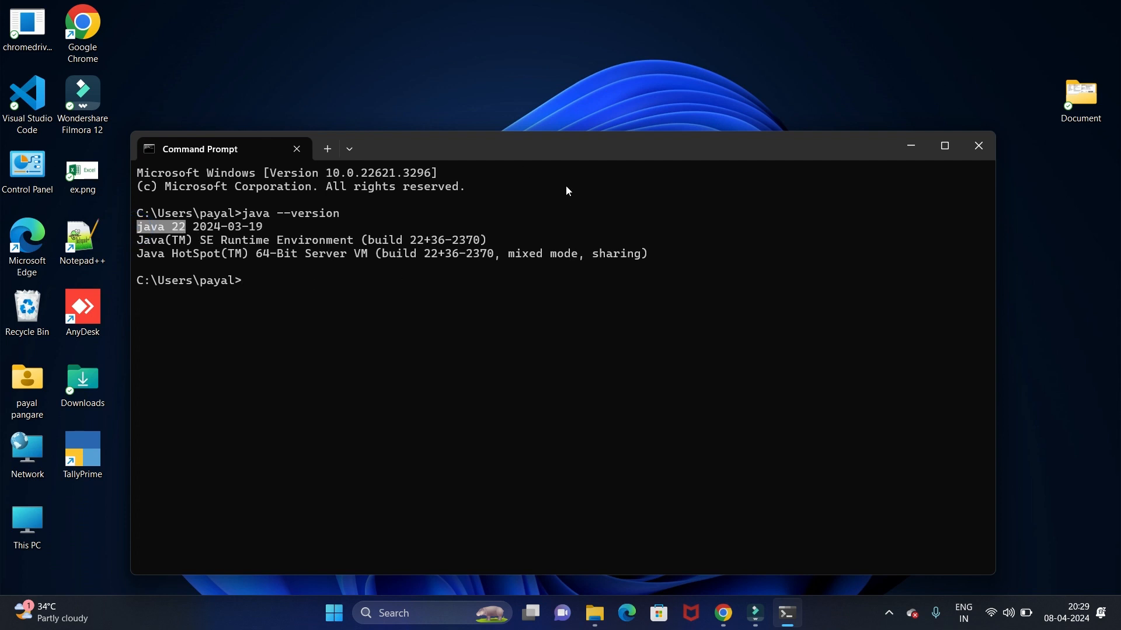